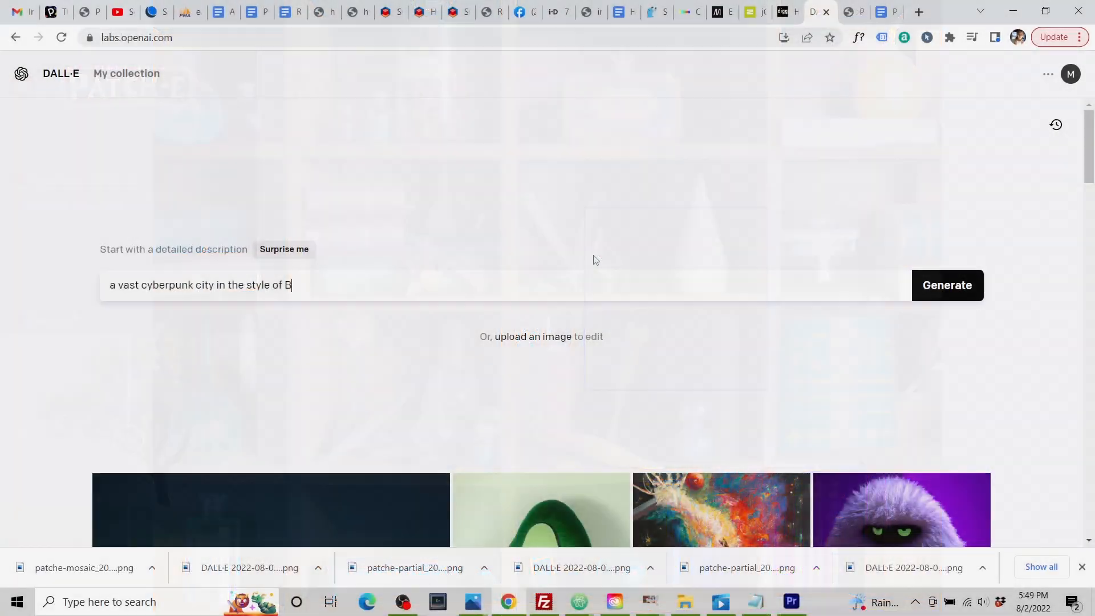
# Generate four Blade Runner-style cyberpunk city images in DALL·E
pyautogui.write('lade Runne')
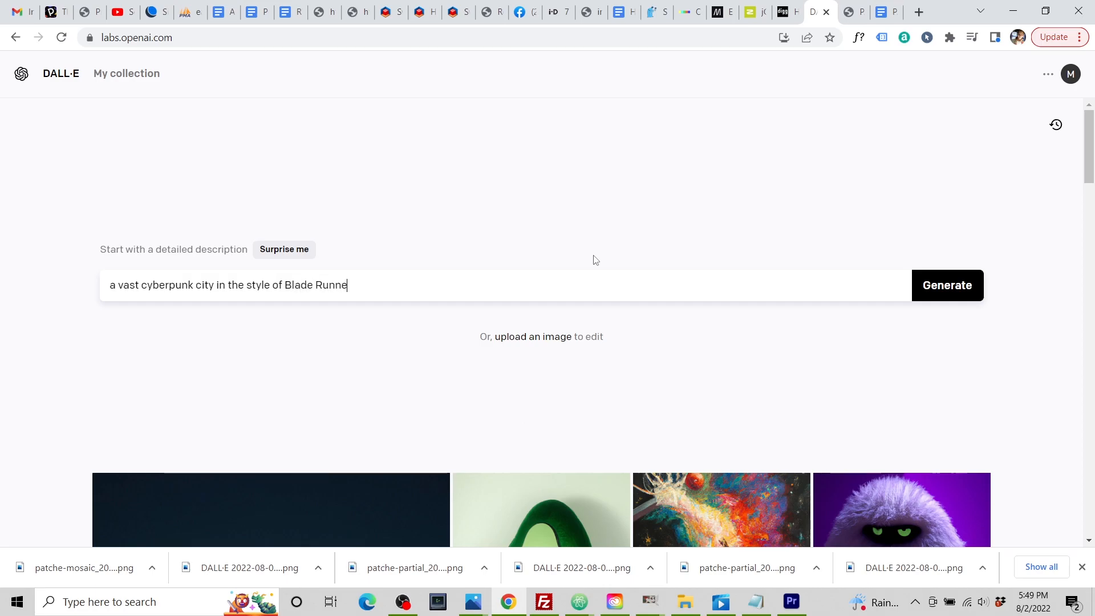
pyautogui.click(947, 285)
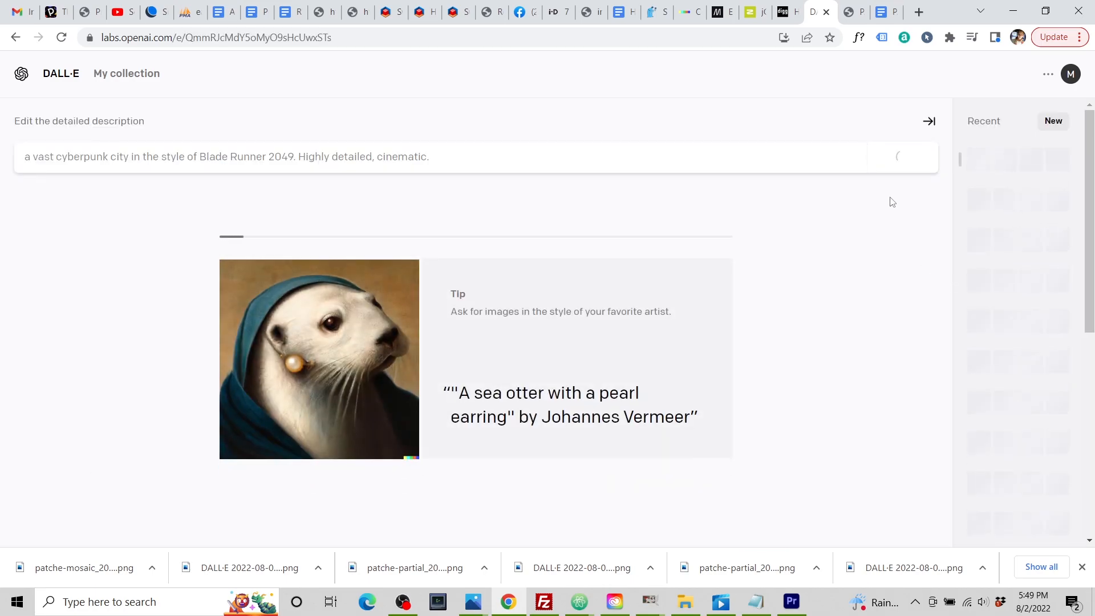
pyautogui.click(901, 156)
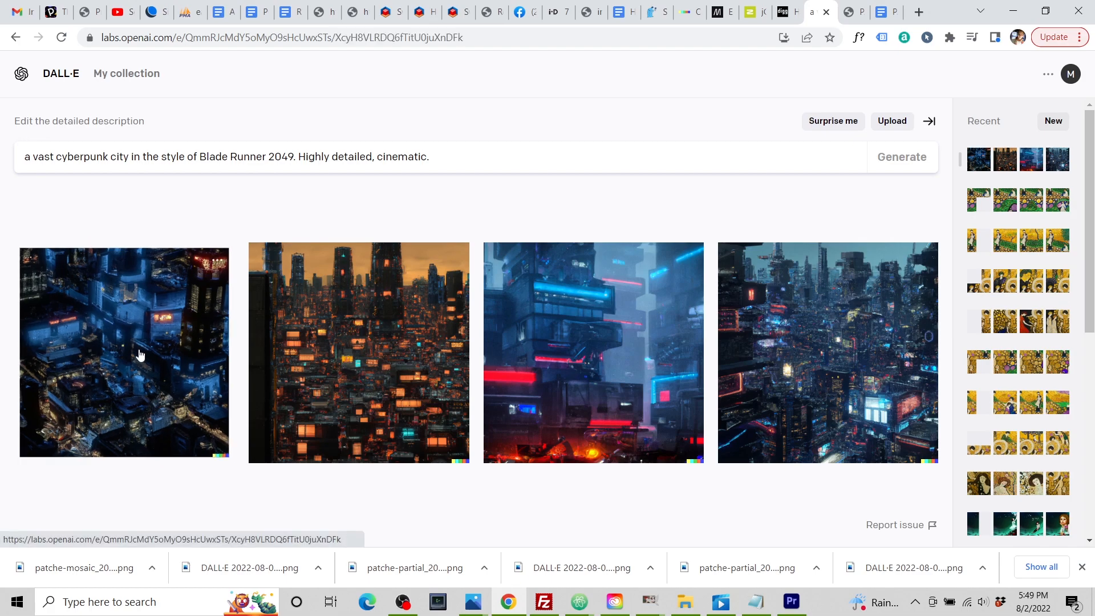
# Download the third, neon-lit street image to the computer
pyautogui.click(124, 352)
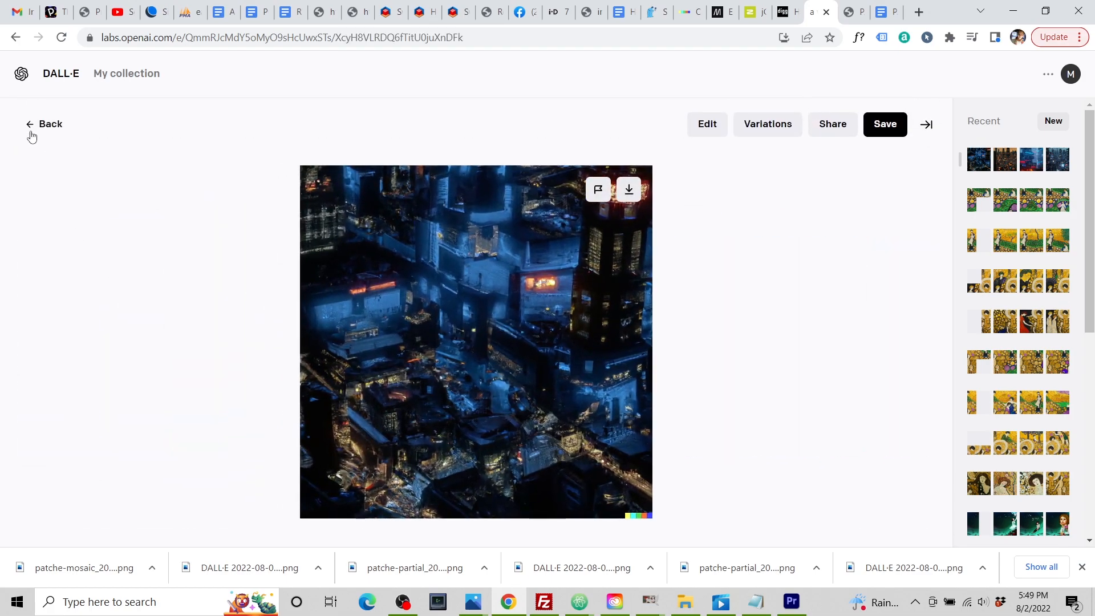
pyautogui.click(43, 124)
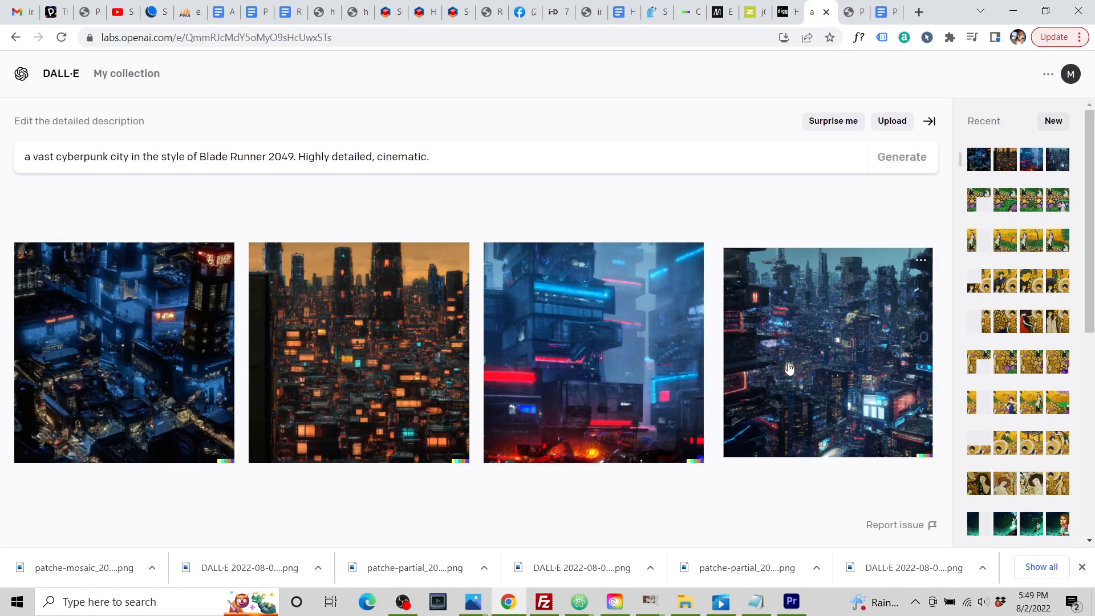
pyautogui.click(594, 352)
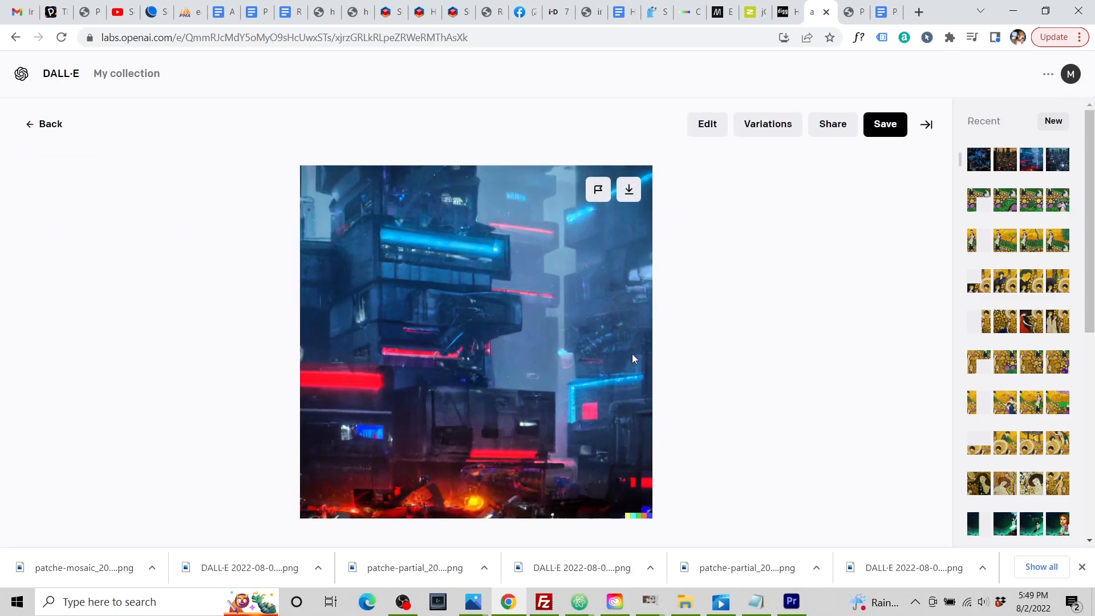
pyautogui.click(628, 189)
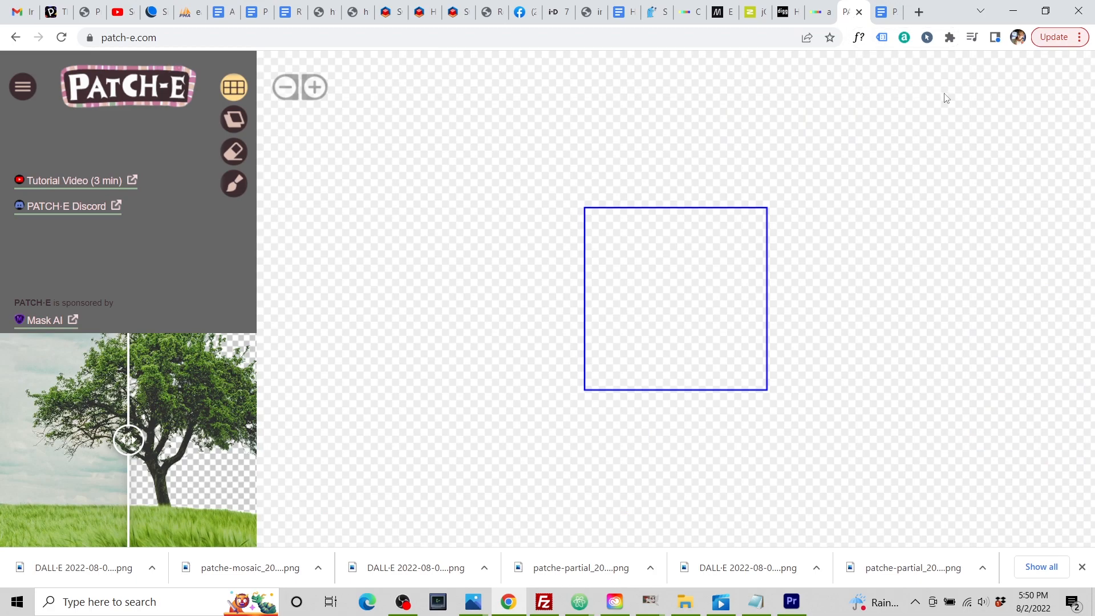
pyautogui.moveTo(977, 123)
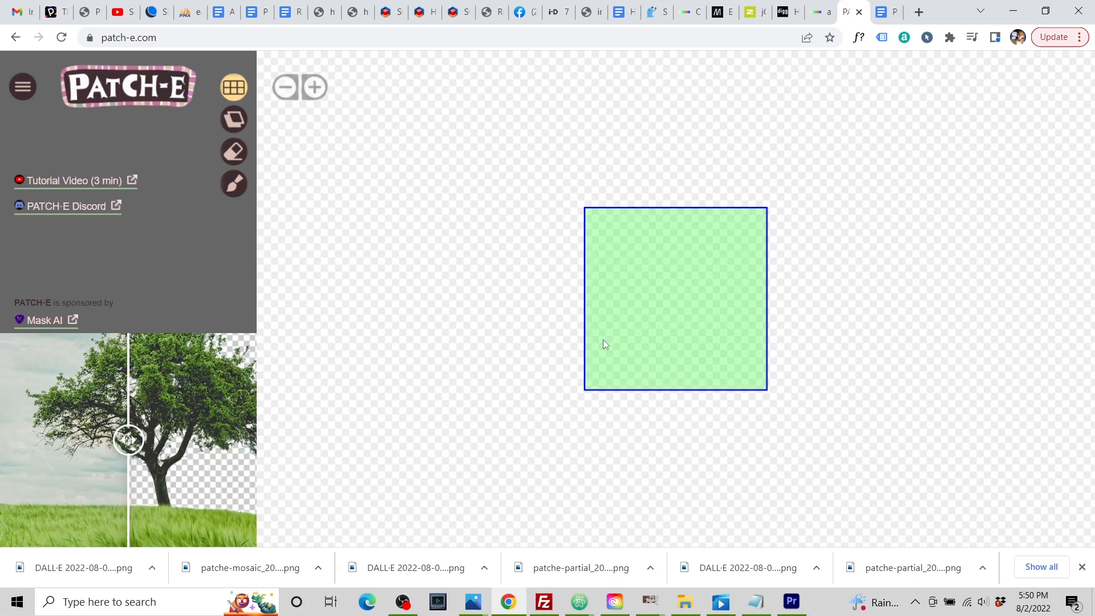
pyautogui.moveTo(662, 333)
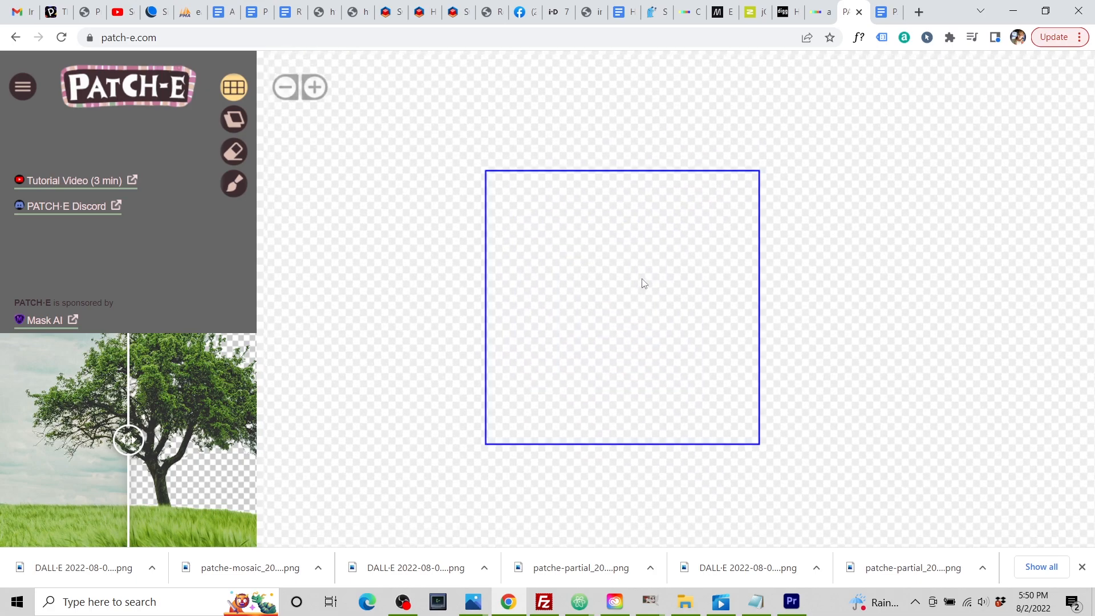
# Place the city image on the canvas and download the partial image with an empty left tile
pyautogui.click(285, 87)
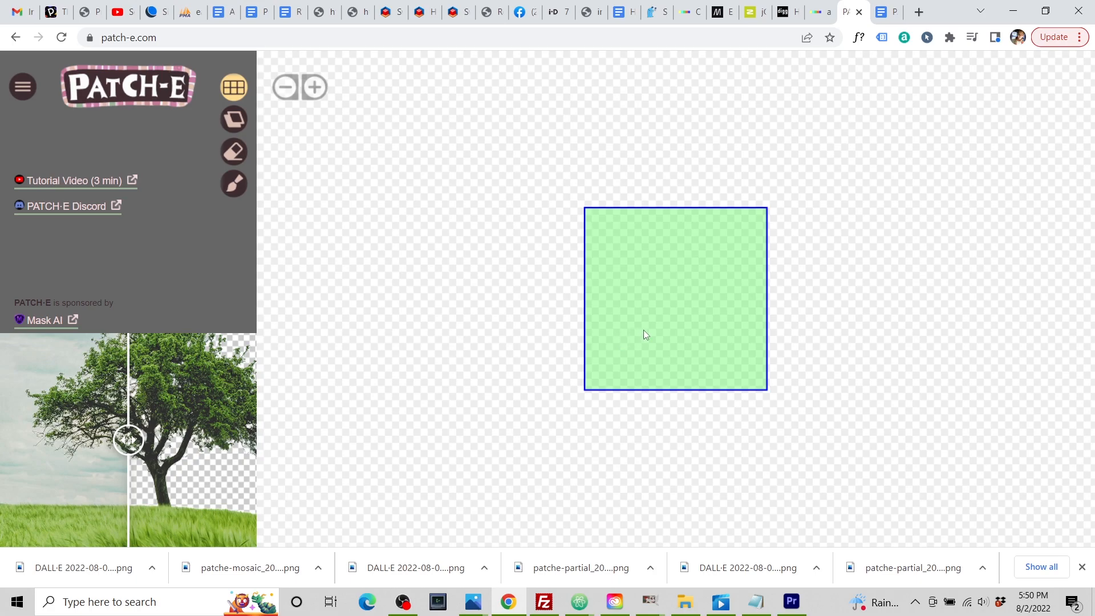
pyautogui.moveTo(663, 332)
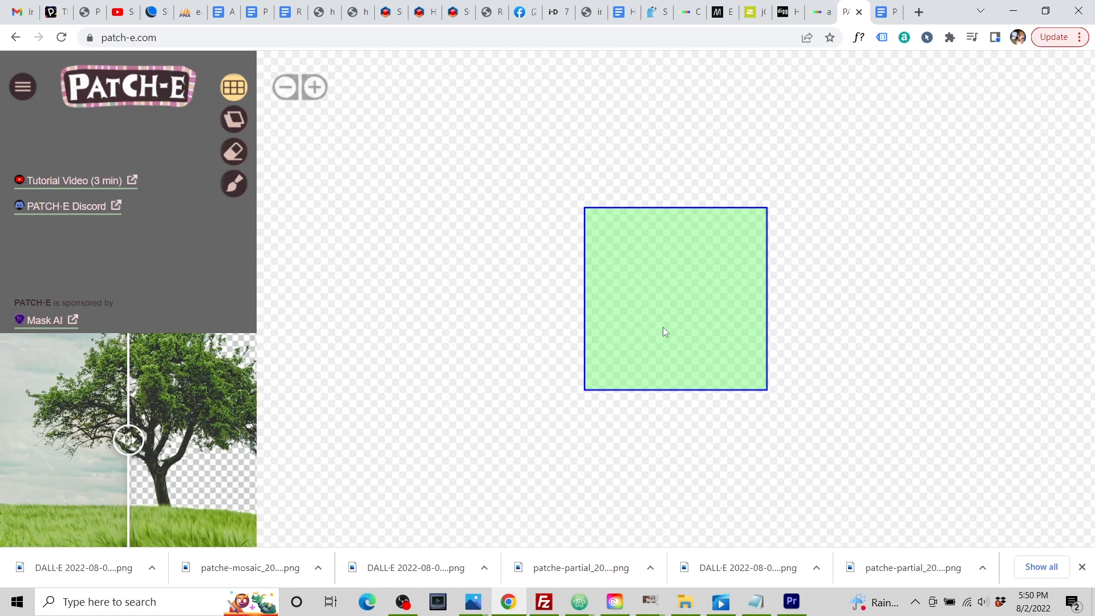
pyautogui.moveTo(676, 309)
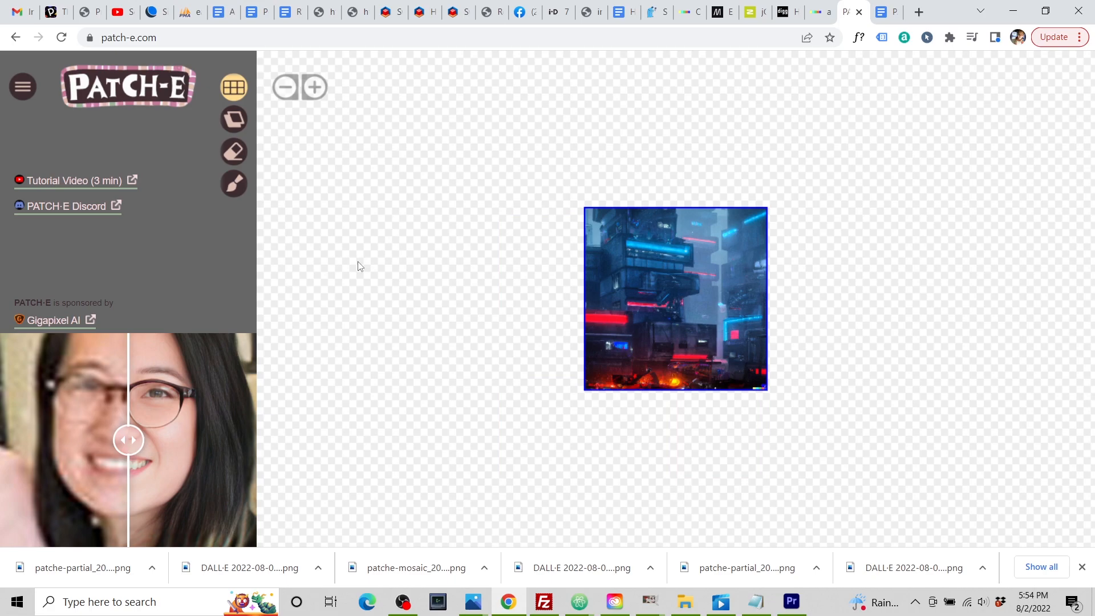
pyautogui.moveTo(352, 261)
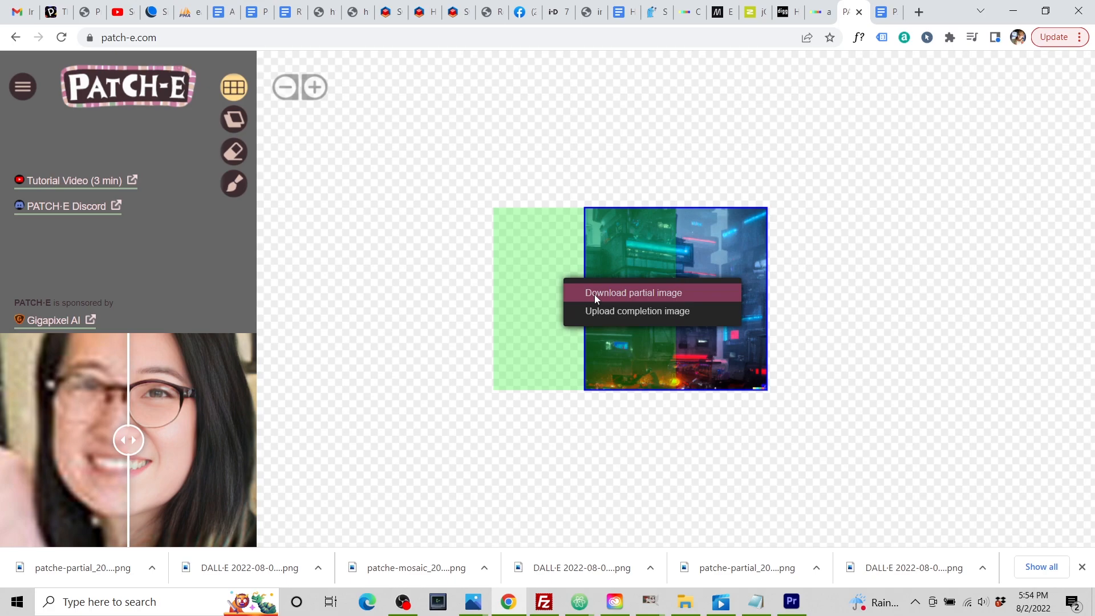
pyautogui.click(631, 293)
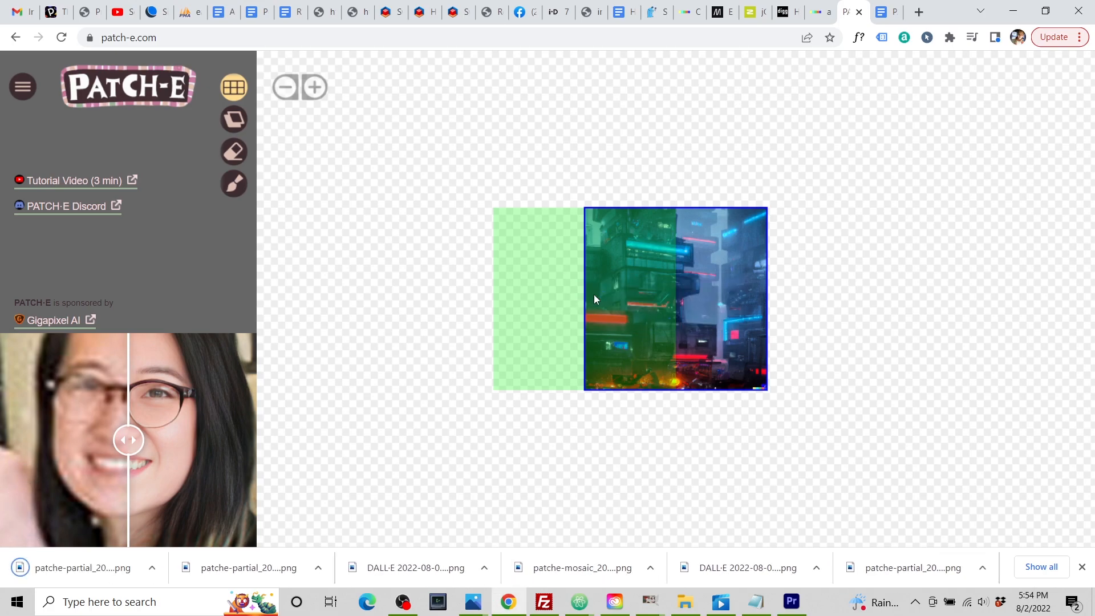
# Upload the patche-partial city image into DALL·E and accept the square crop
pyautogui.click(812, 13)
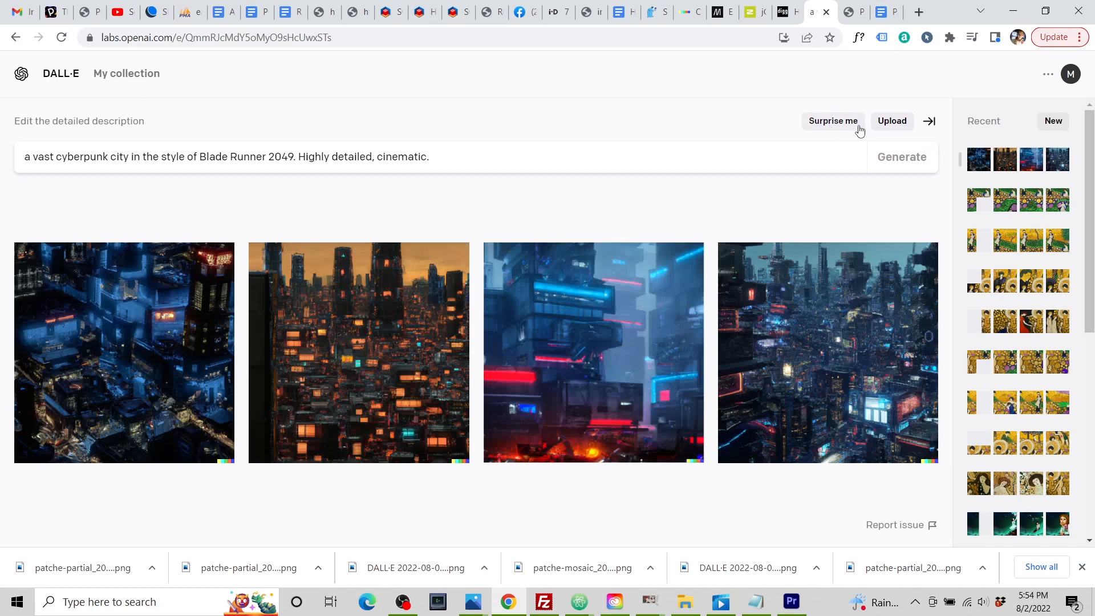
pyautogui.click(891, 120)
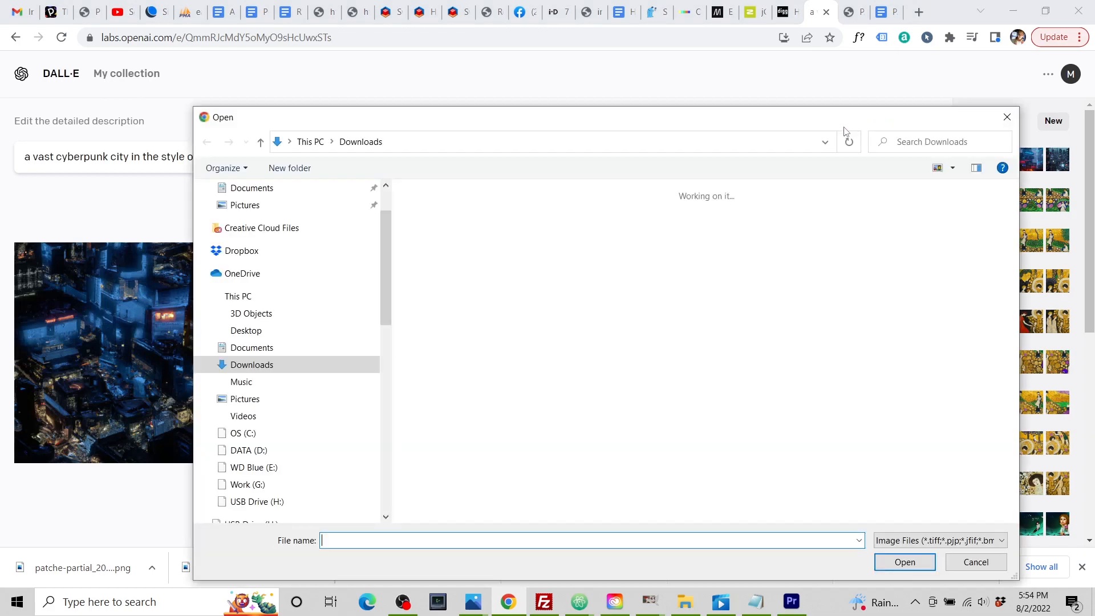
pyautogui.click(482, 273)
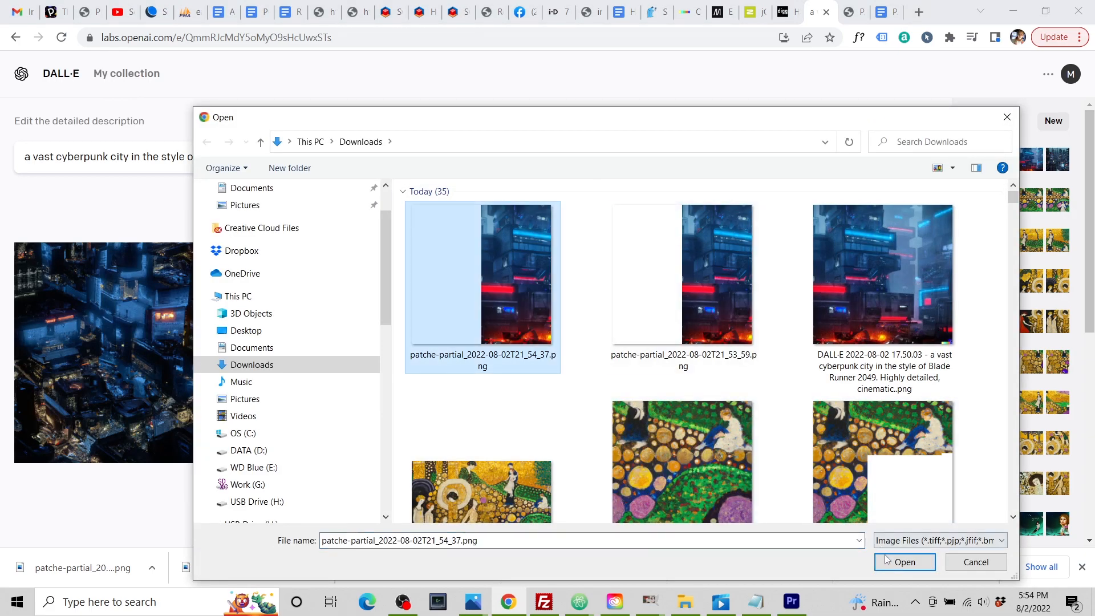
pyautogui.click(904, 561)
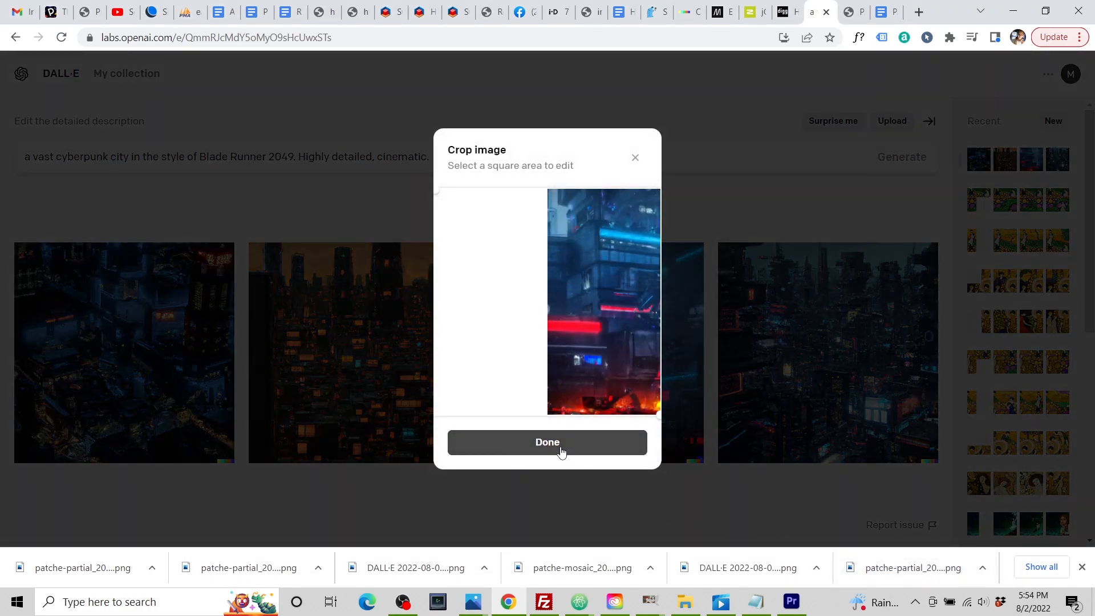
pyautogui.click(547, 442)
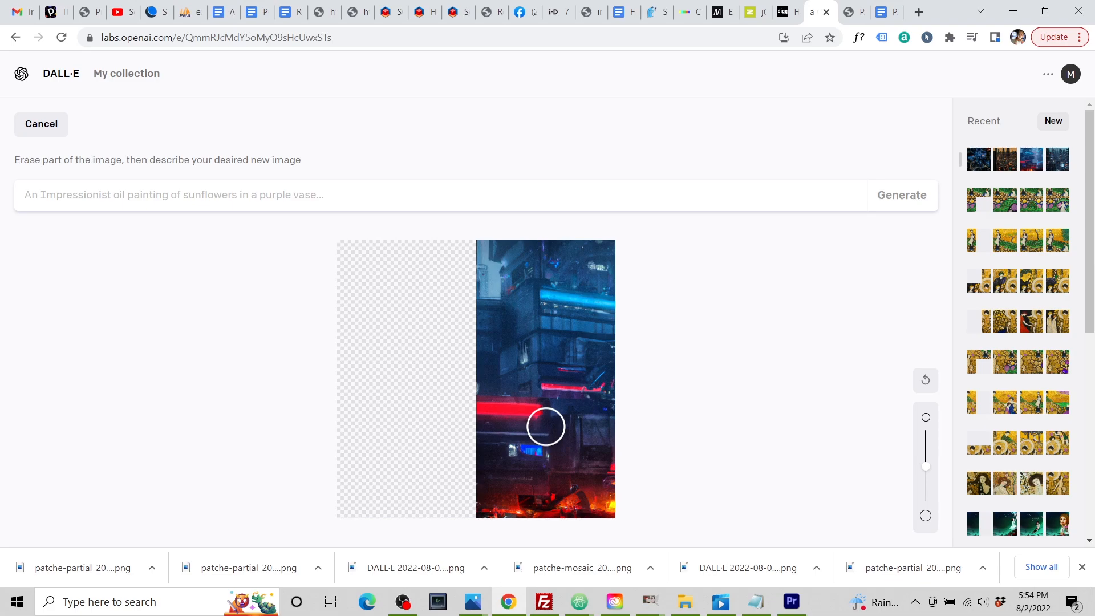
# Generate fills for the blank left half and download the fourth variation
pyautogui.moveTo(546, 426); pyautogui.dragTo(404, 330)
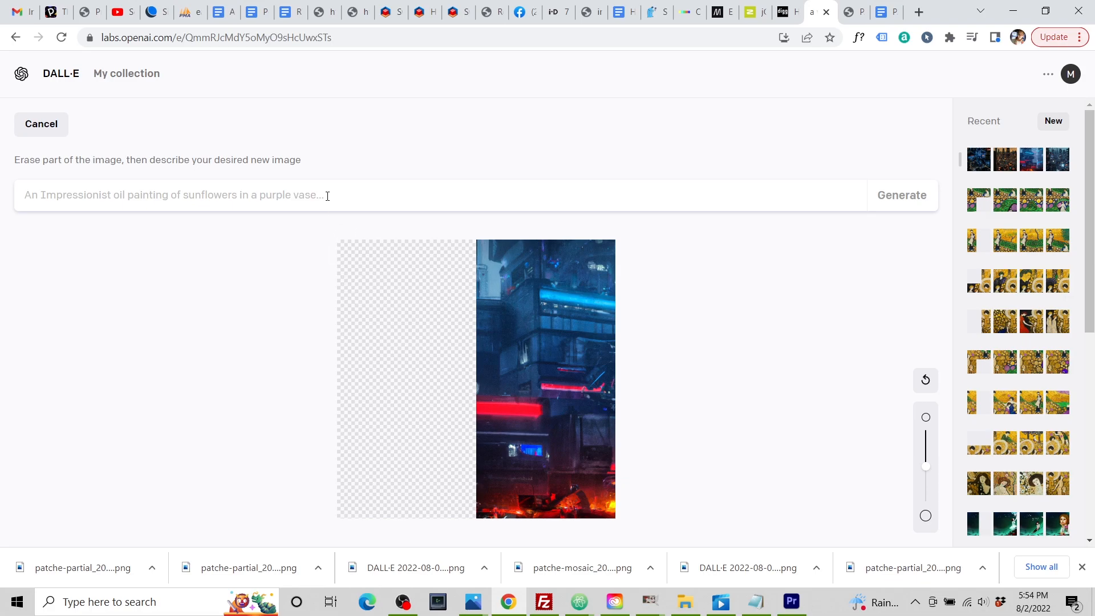
pyautogui.click(901, 195)
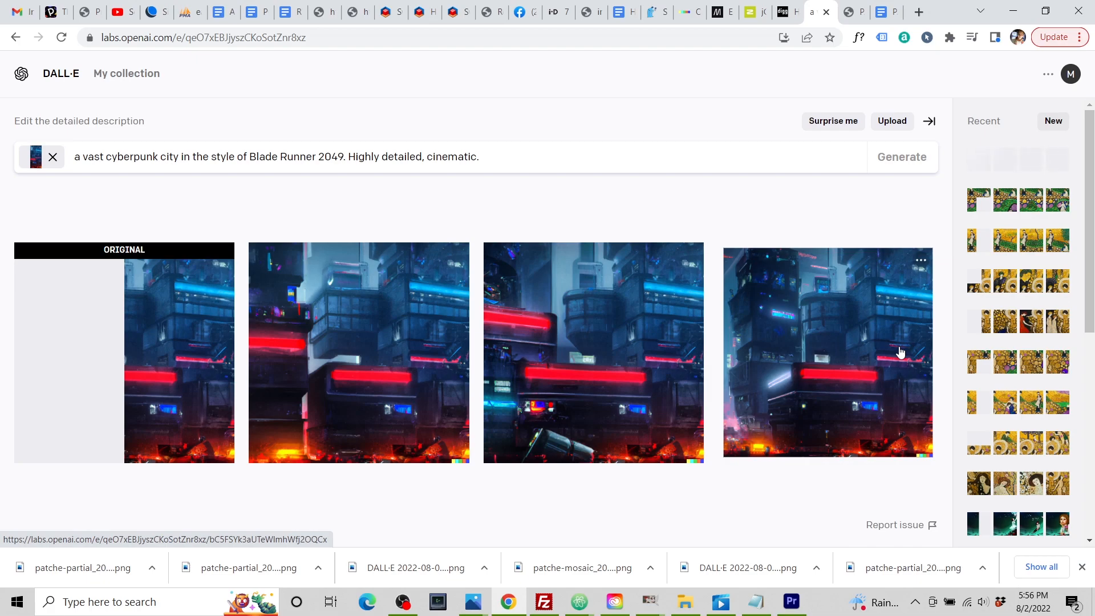
pyautogui.click(827, 352)
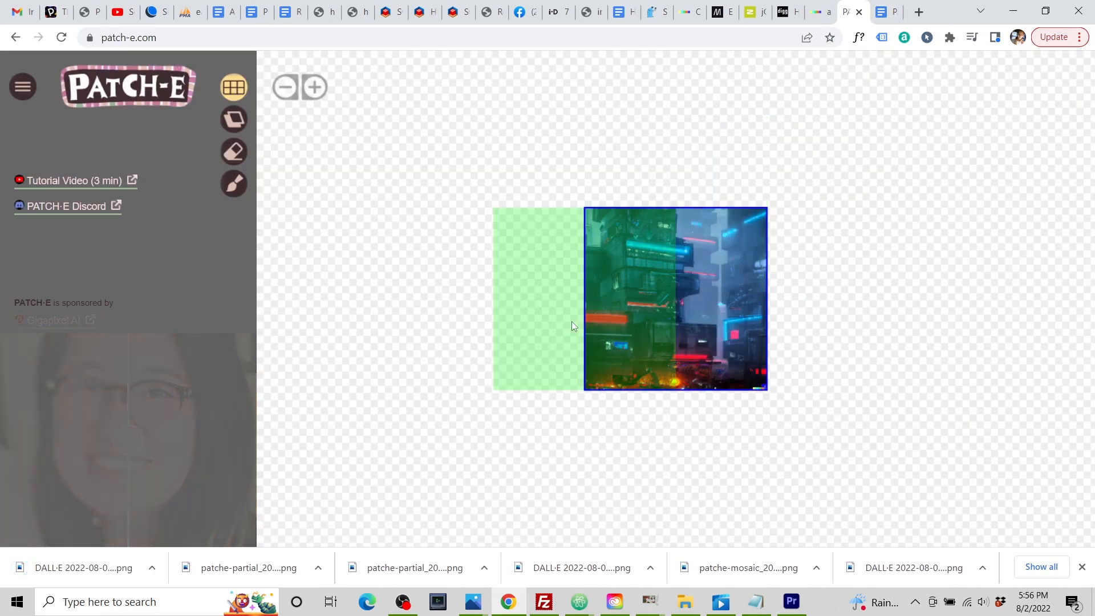
# Upload the downloaded filled-in city image as the completion for the city tile
pyautogui.rightClick(676, 298)
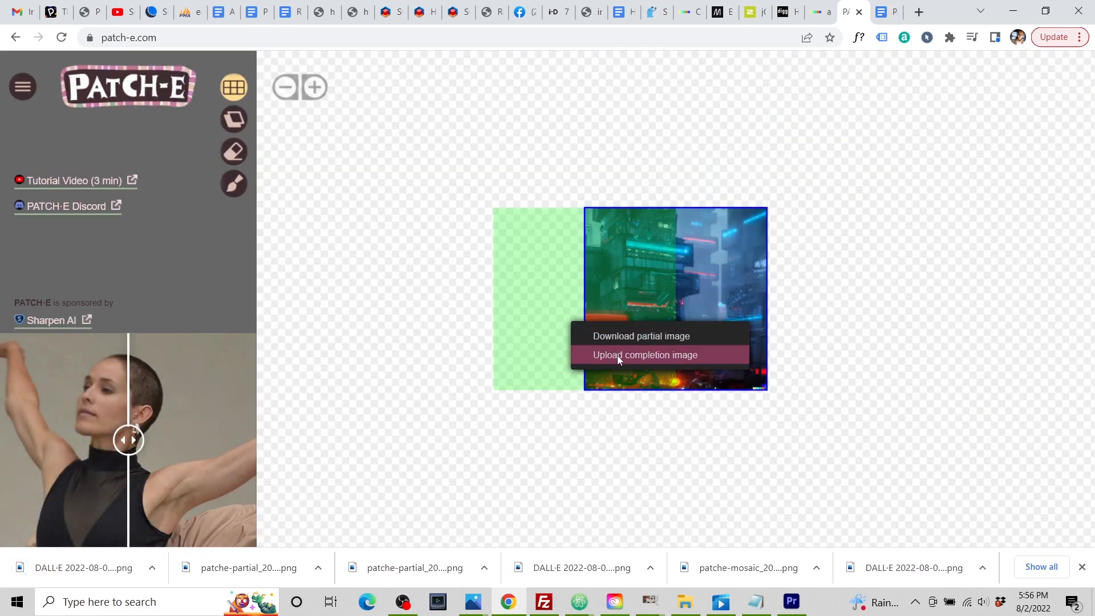
pyautogui.click(644, 354)
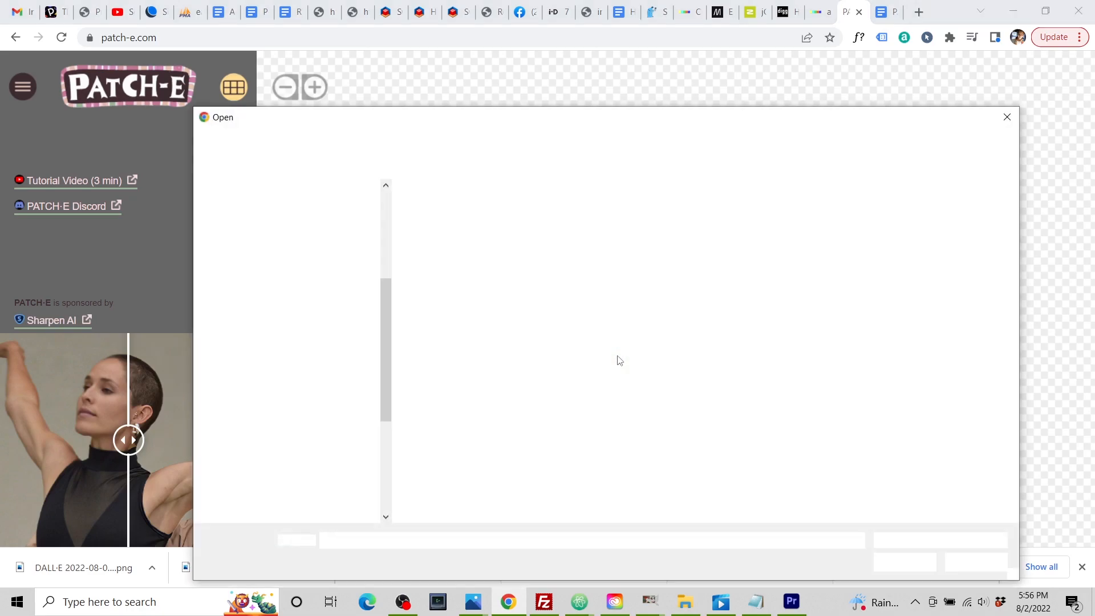
pyautogui.click(481, 275)
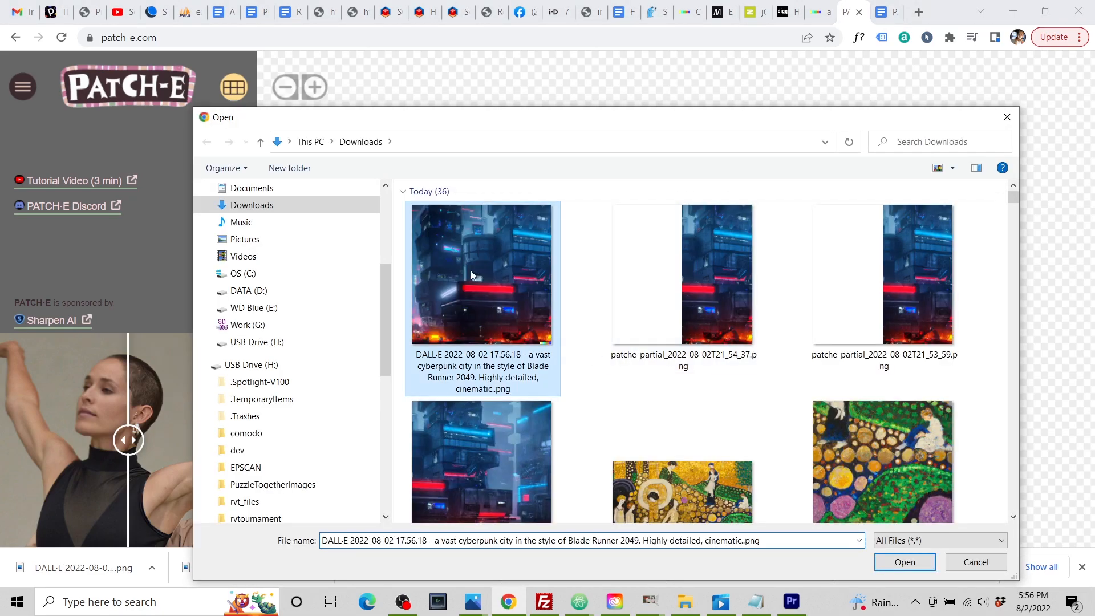
pyautogui.click(904, 561)
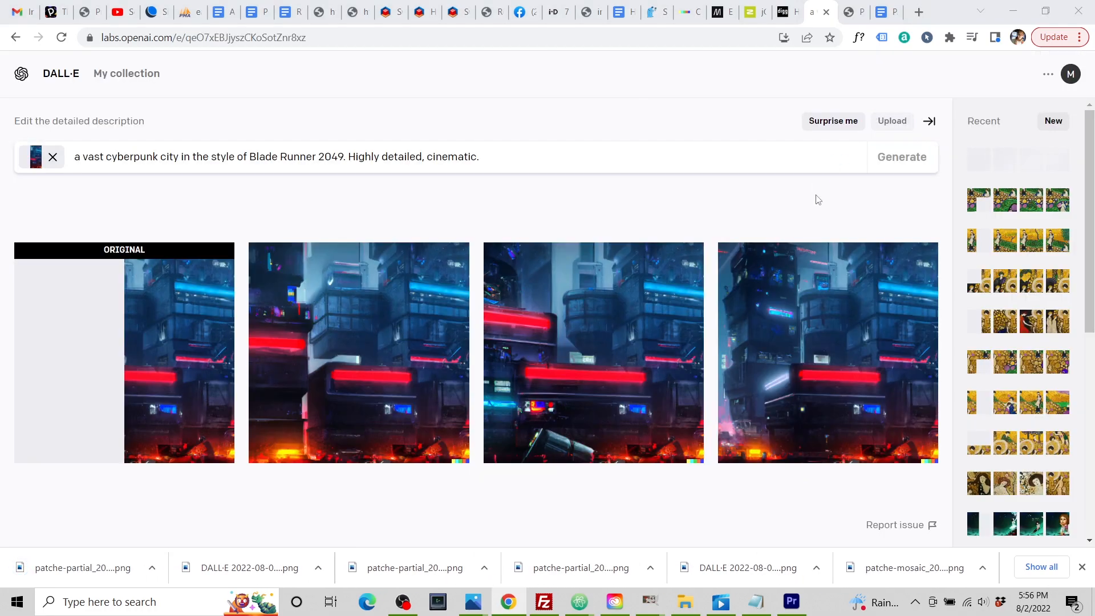
# Outpaint another partial with 'a vast cyberpunk city in the style of Blade Runner 2049' and download it
pyautogui.click(892, 121)
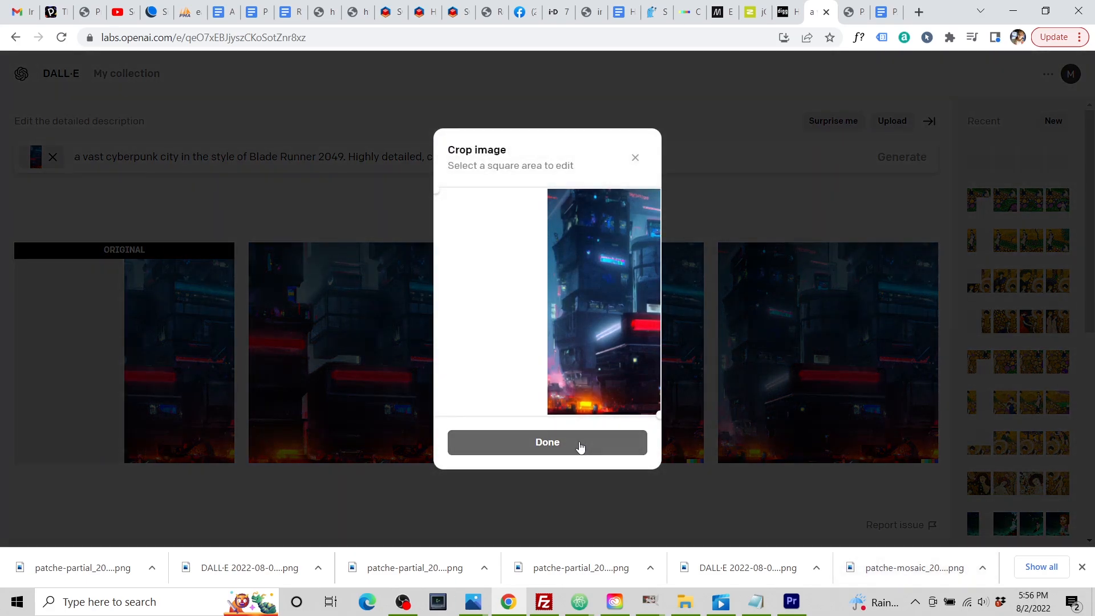
pyautogui.click(547, 442)
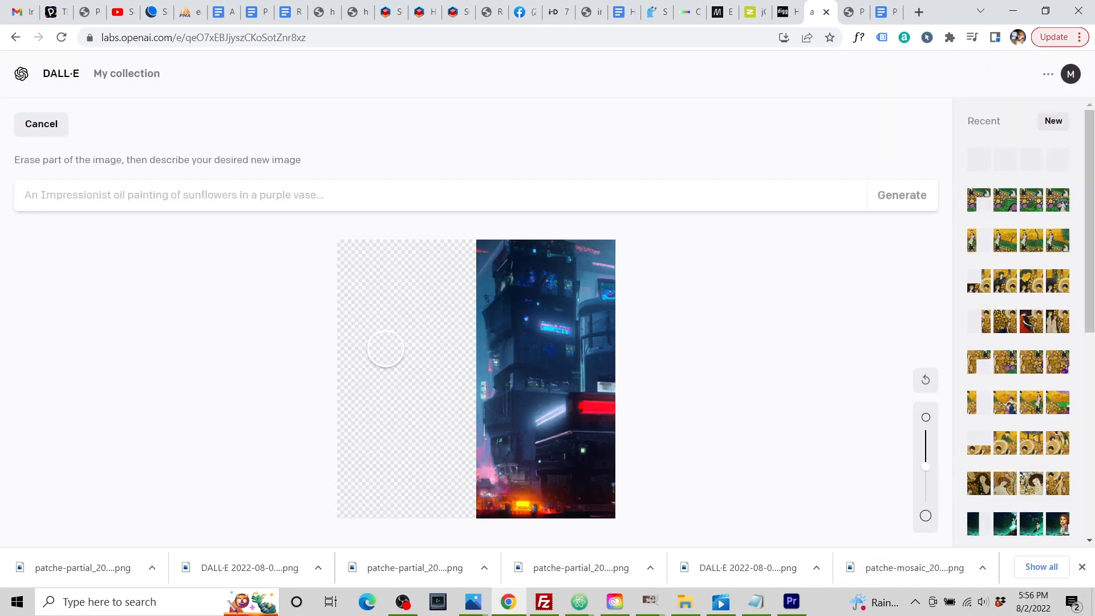
pyautogui.write('a vast cyberpunk city in the style of Blade Runner 2049. Highly detailed, cinematic.')
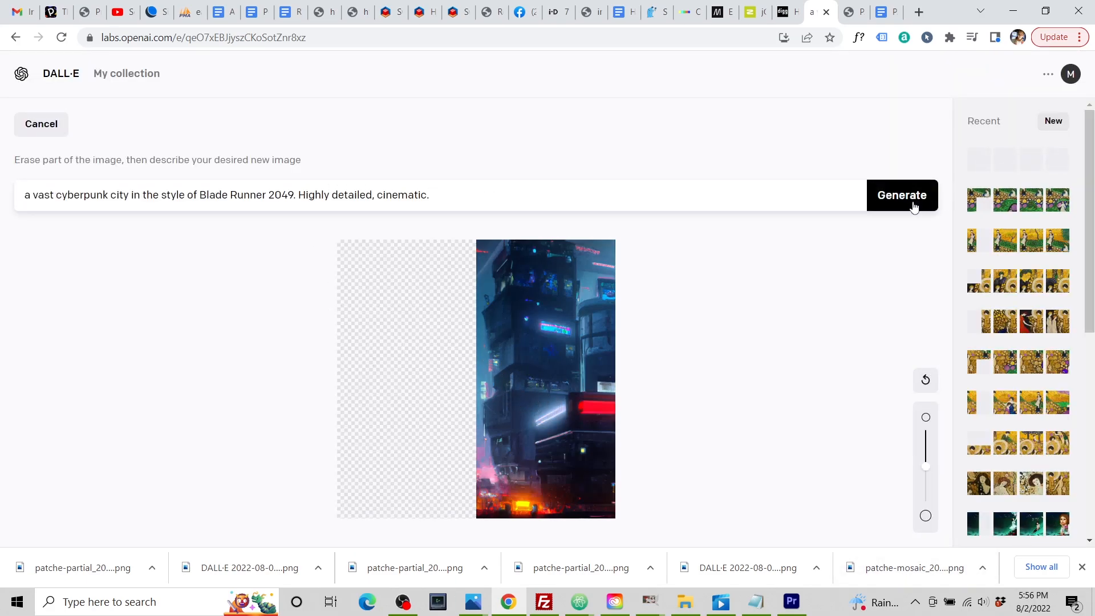
pyautogui.click(902, 195)
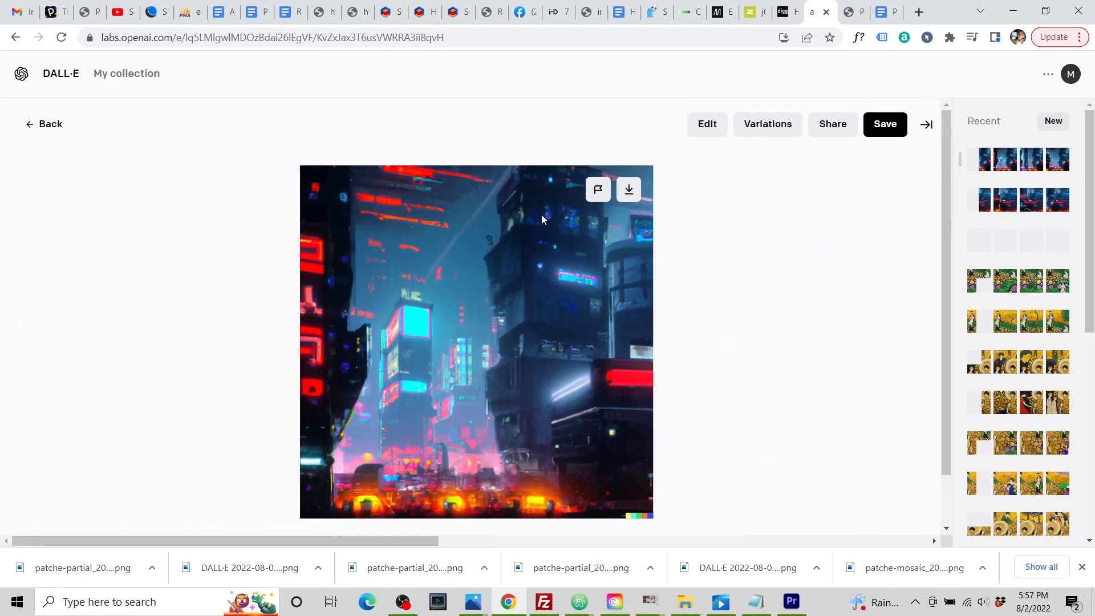
# Upload the latest DALL·E completion files into their PATCH-E tiles
pyautogui.click(821, 12)
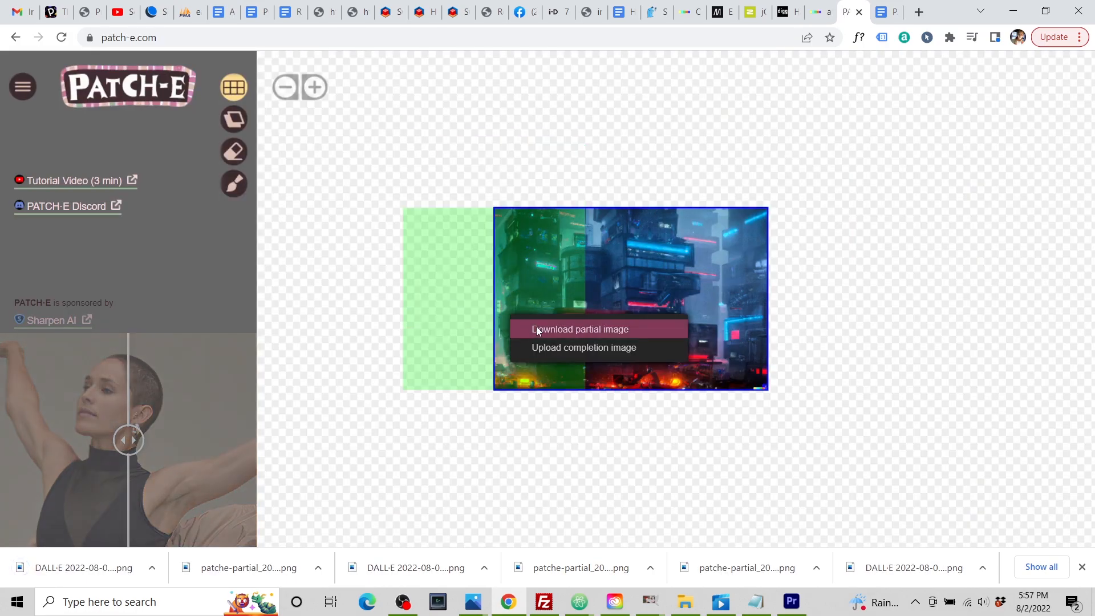
pyautogui.click(584, 347)
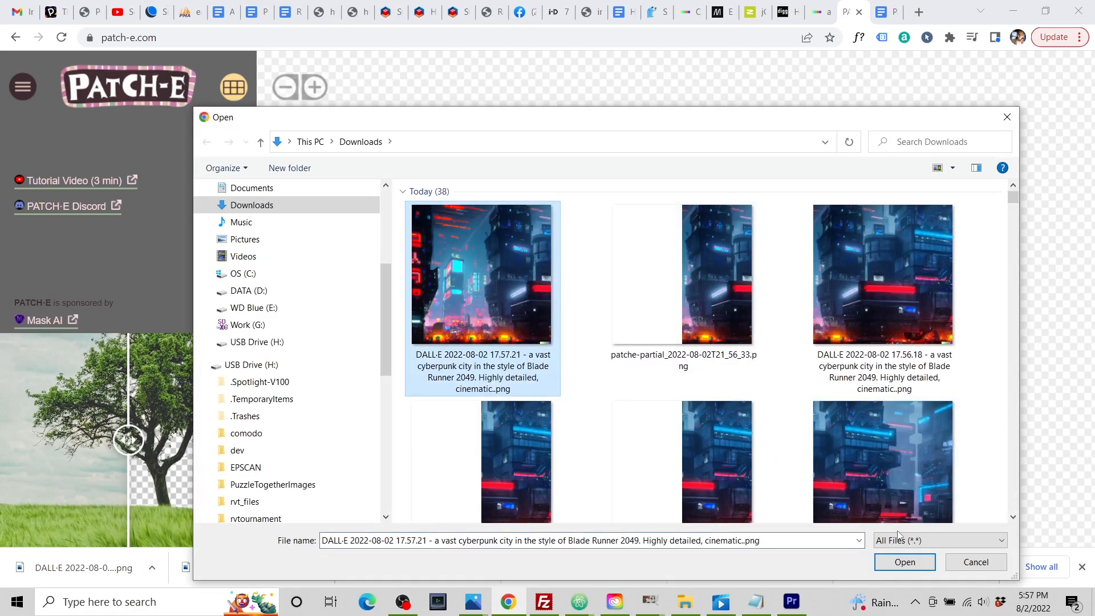
pyautogui.click(903, 562)
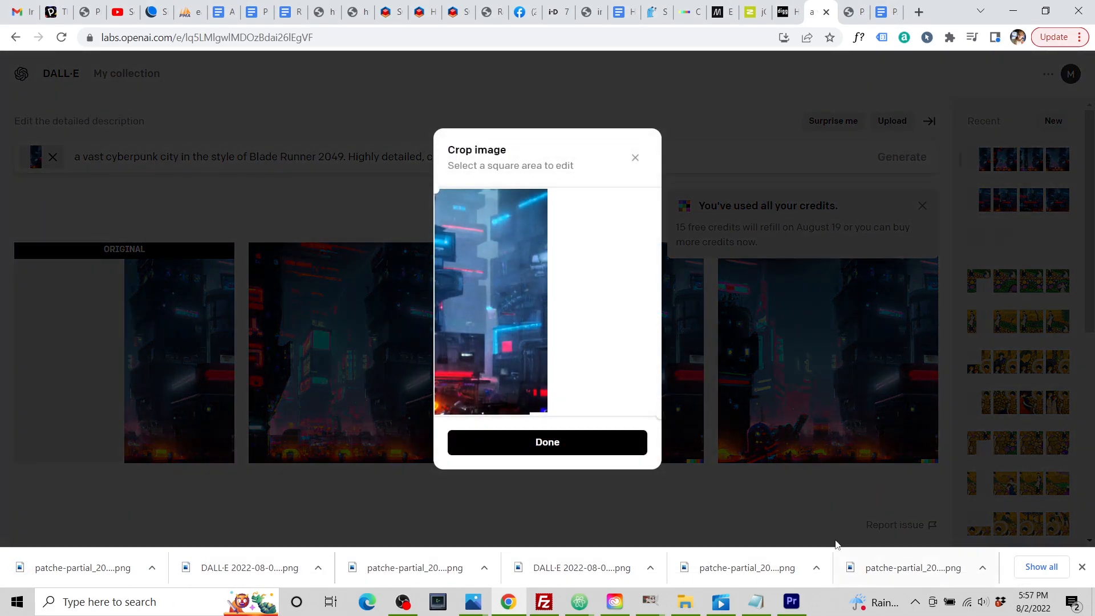
pyautogui.click(547, 441)
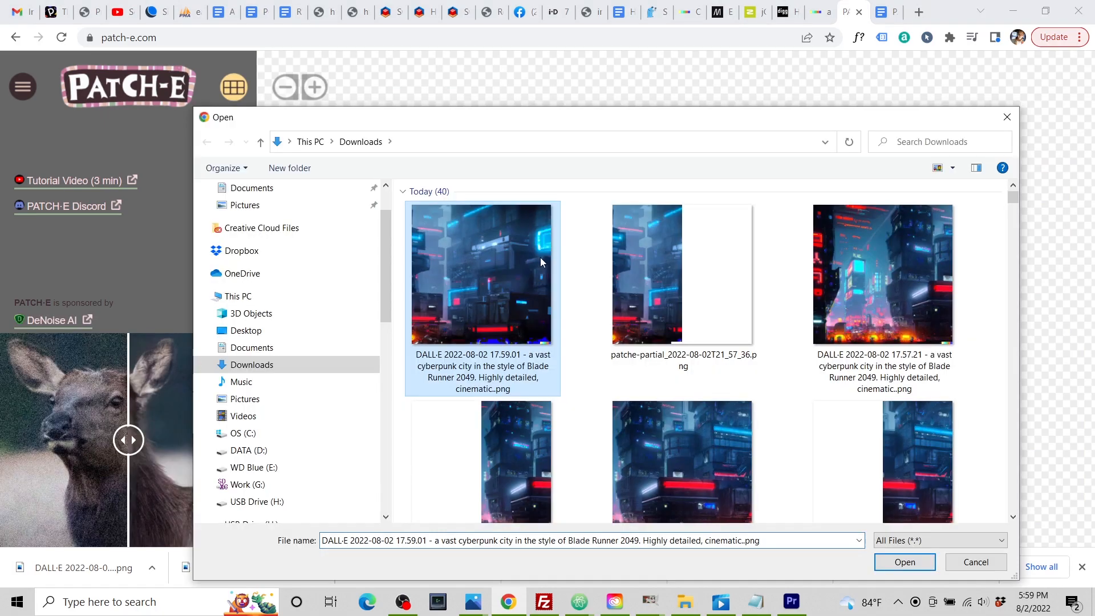
pyautogui.click(903, 563)
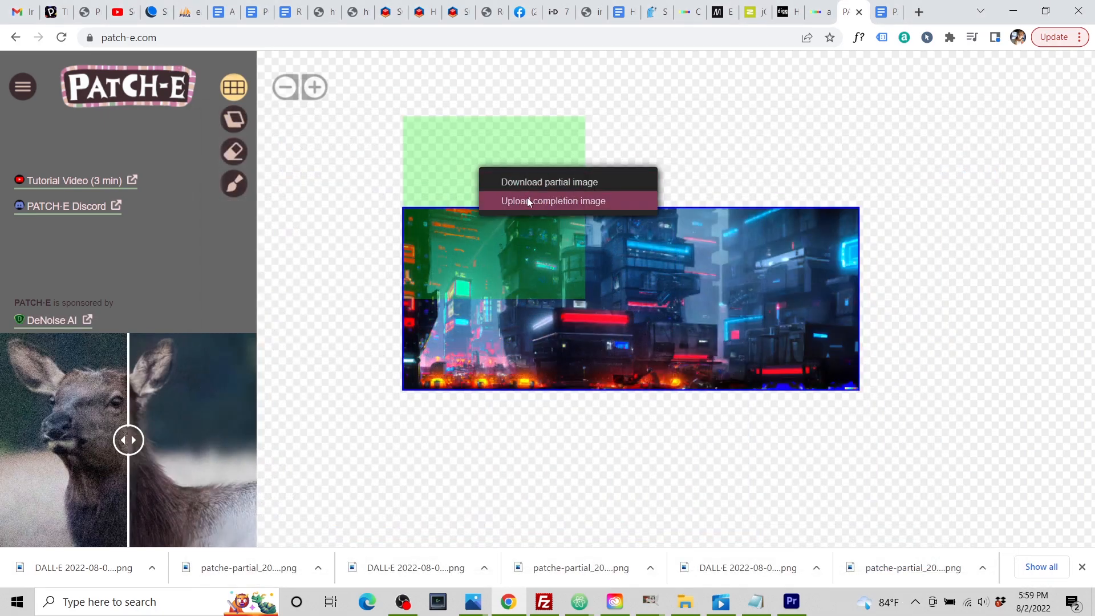
# Fill the top-left tile and download partial images for the remaining top tiles
pyautogui.click(553, 201)
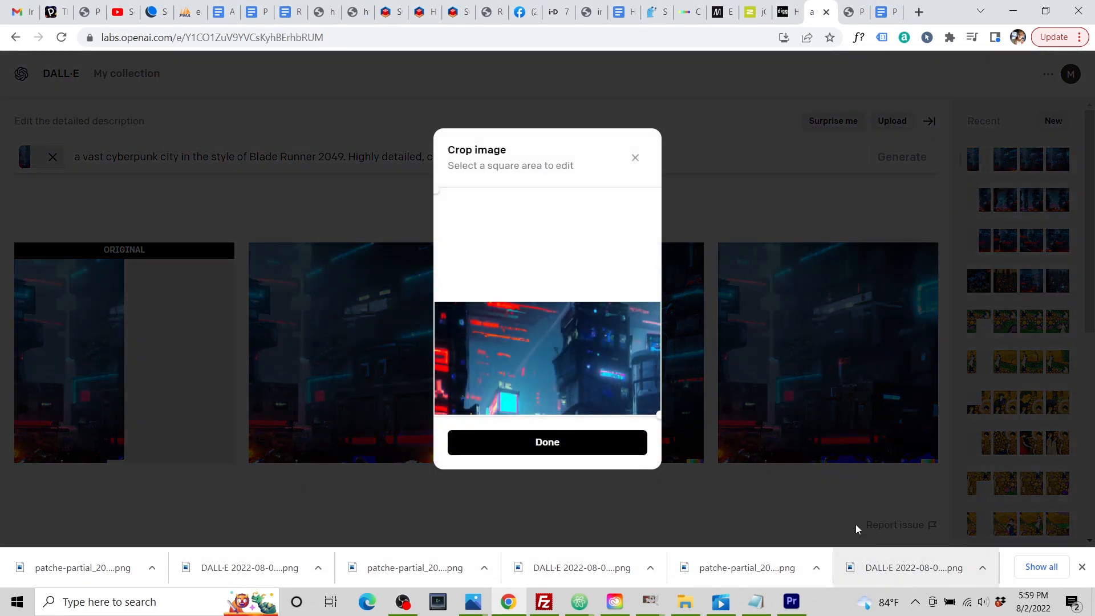
pyautogui.click(547, 441)
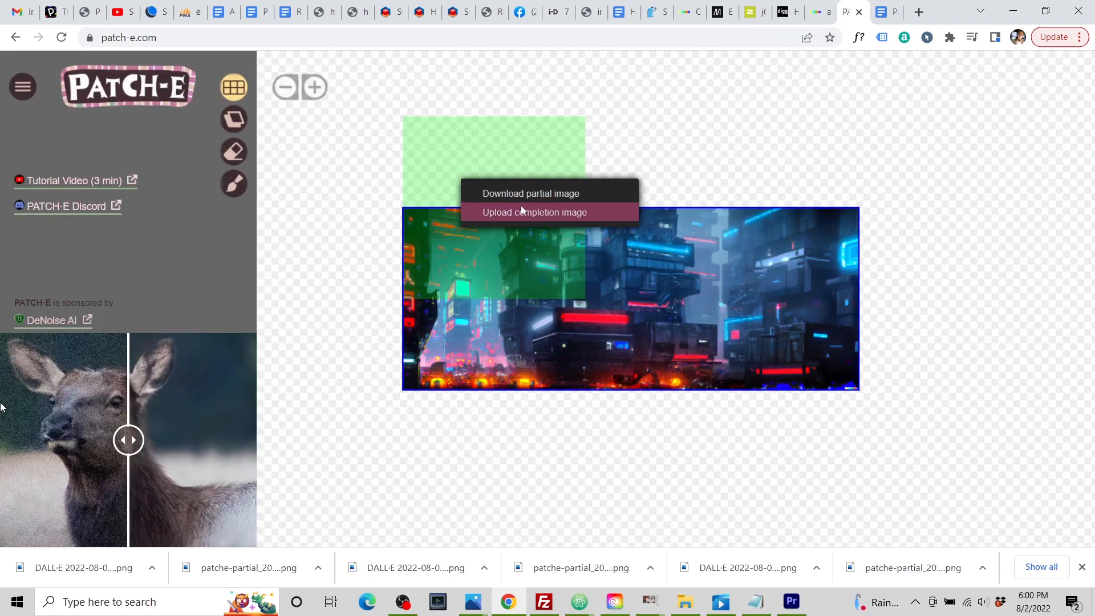
pyautogui.click(534, 212)
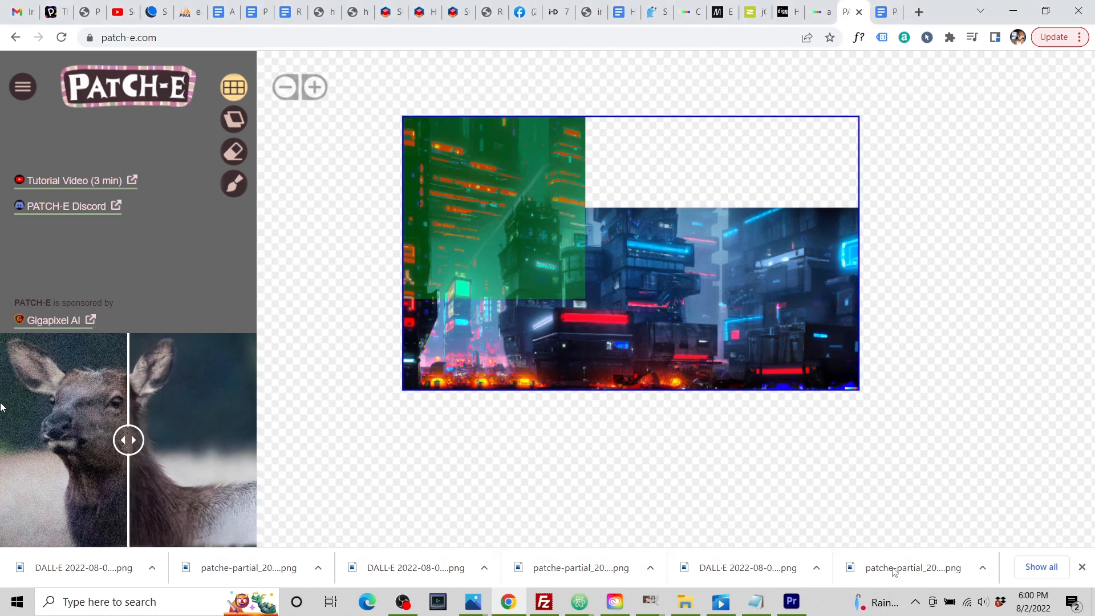
pyautogui.rightClick(628, 203)
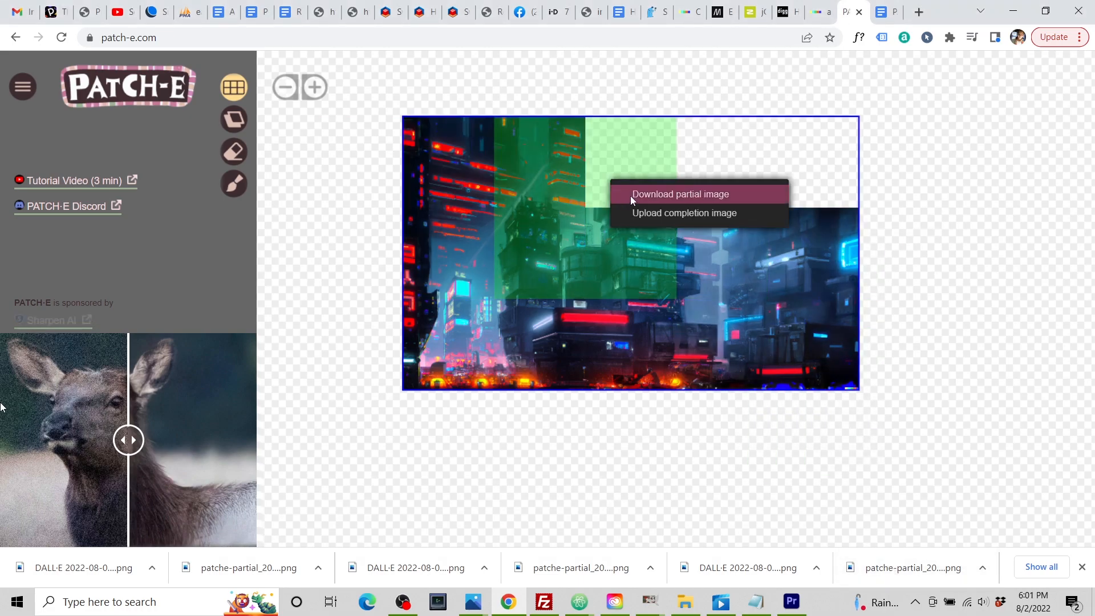
pyautogui.click(678, 194)
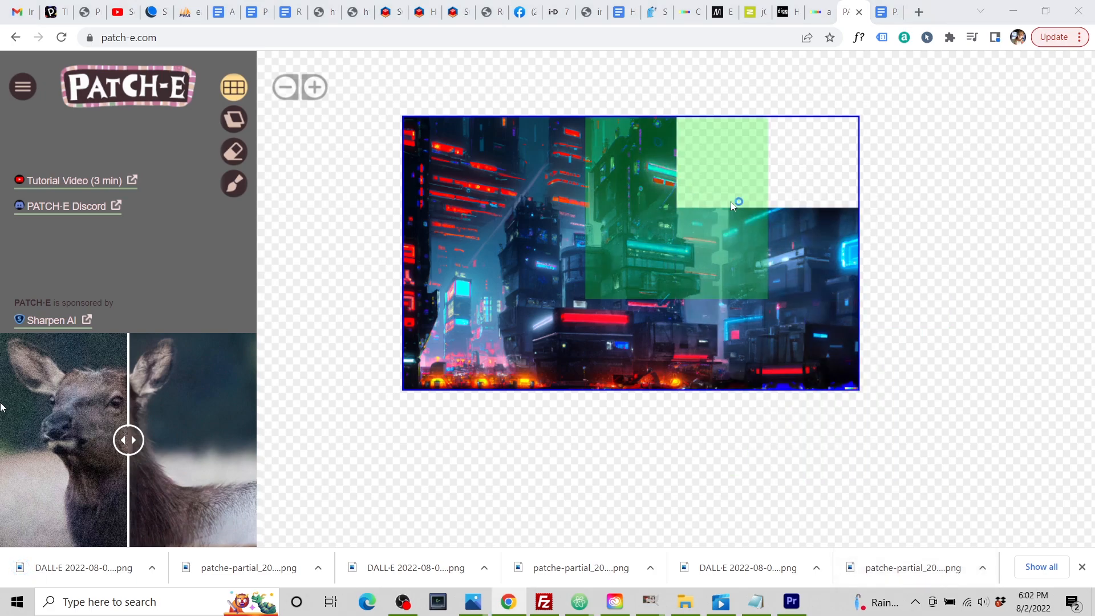
pyautogui.rightClick(734, 206)
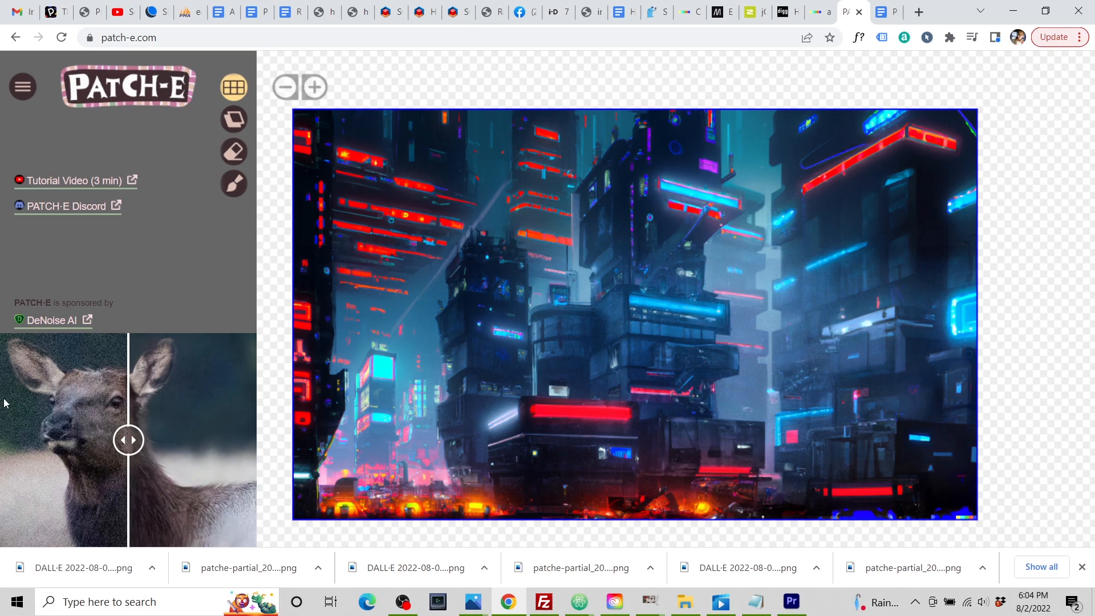
# Download the finished city mosaic, then add a horizontally seamless column
pyautogui.click(22, 87)
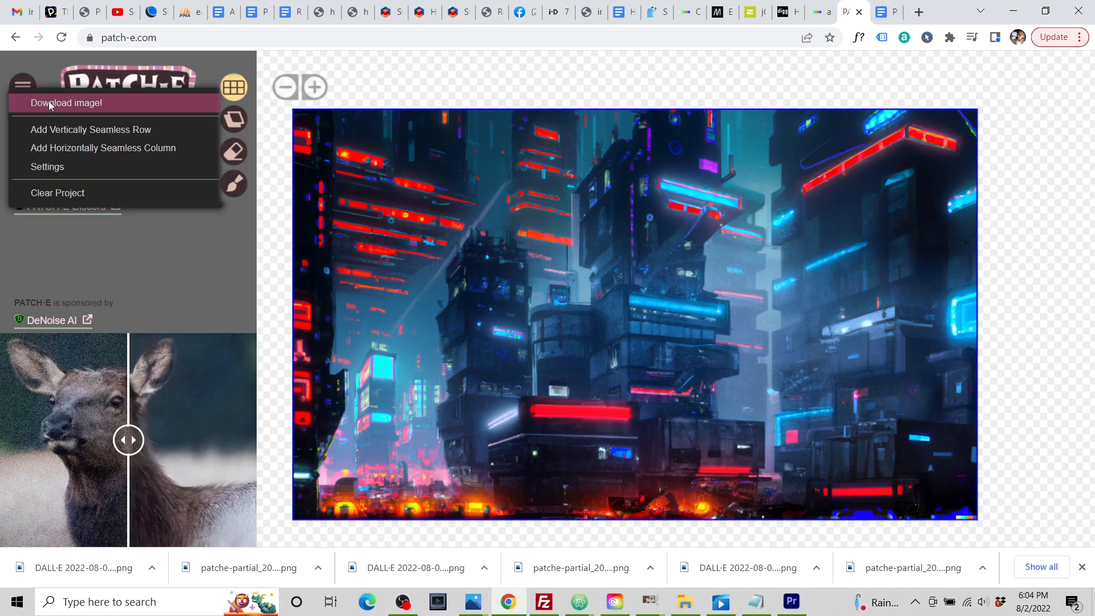
pyautogui.click(66, 103)
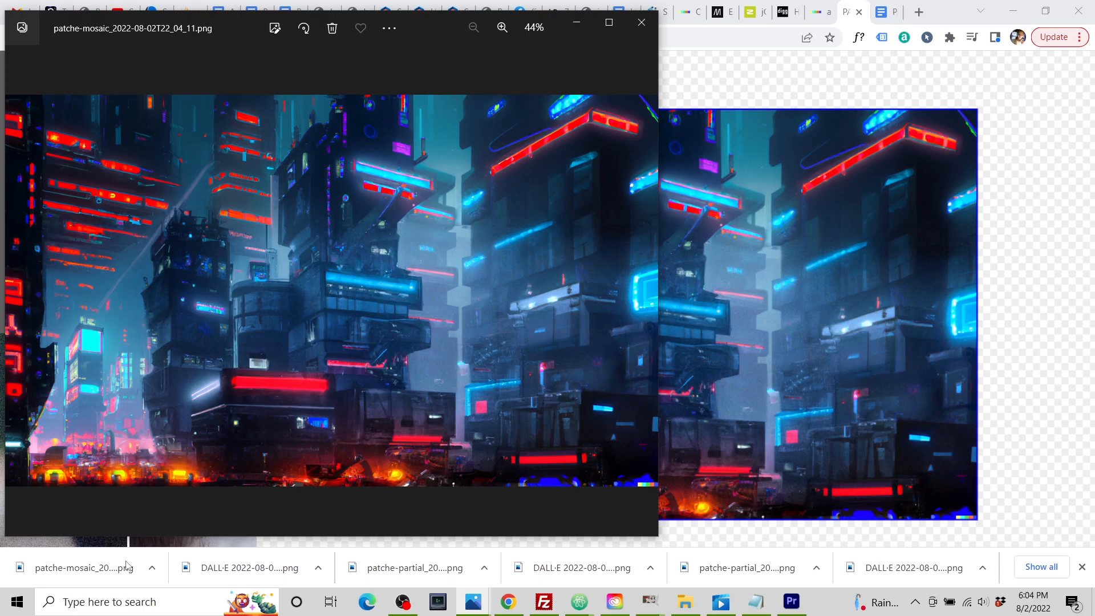
pyautogui.click(640, 28)
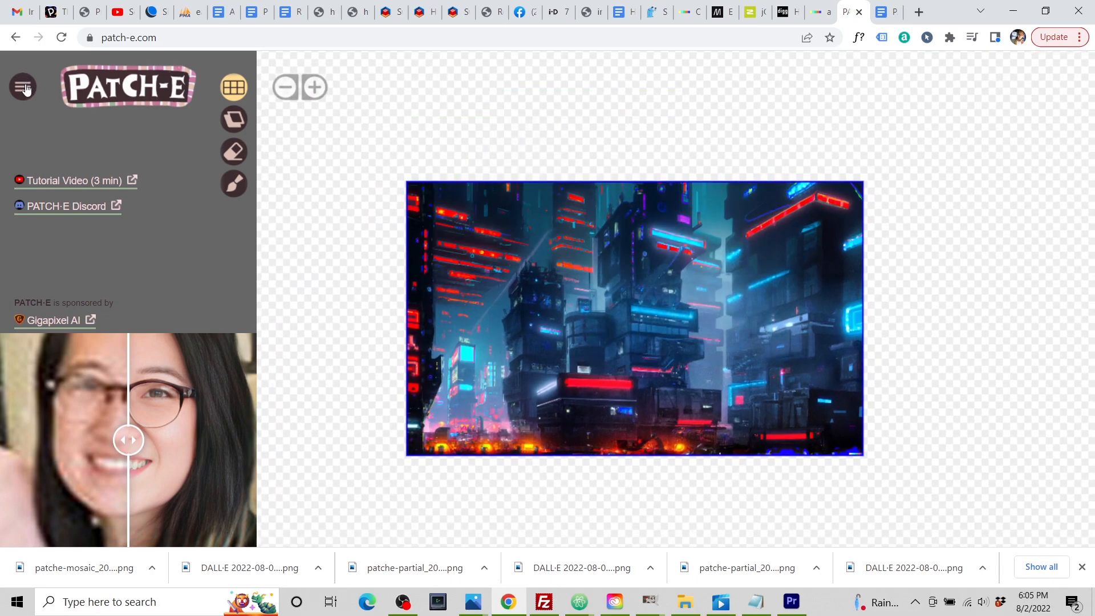
pyautogui.click(24, 87)
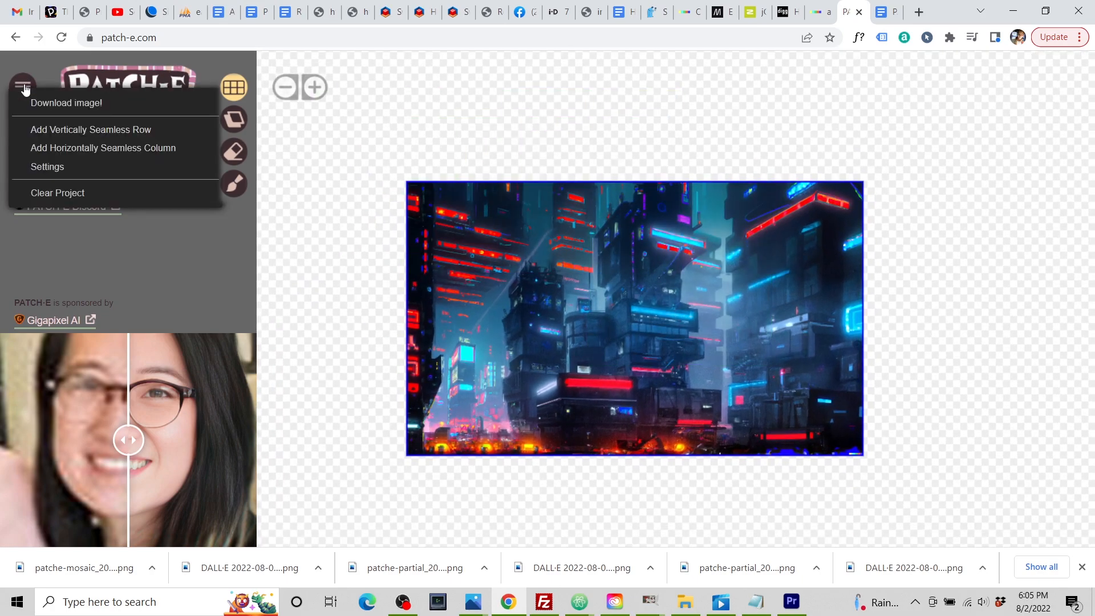
pyautogui.moveTo(90, 129)
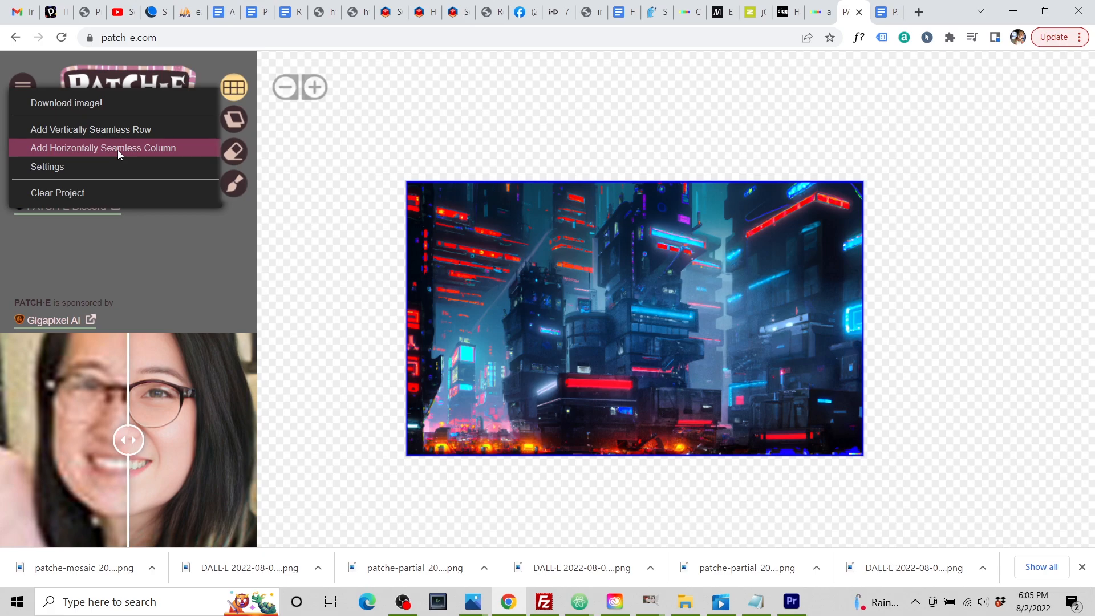
pyautogui.click(102, 147)
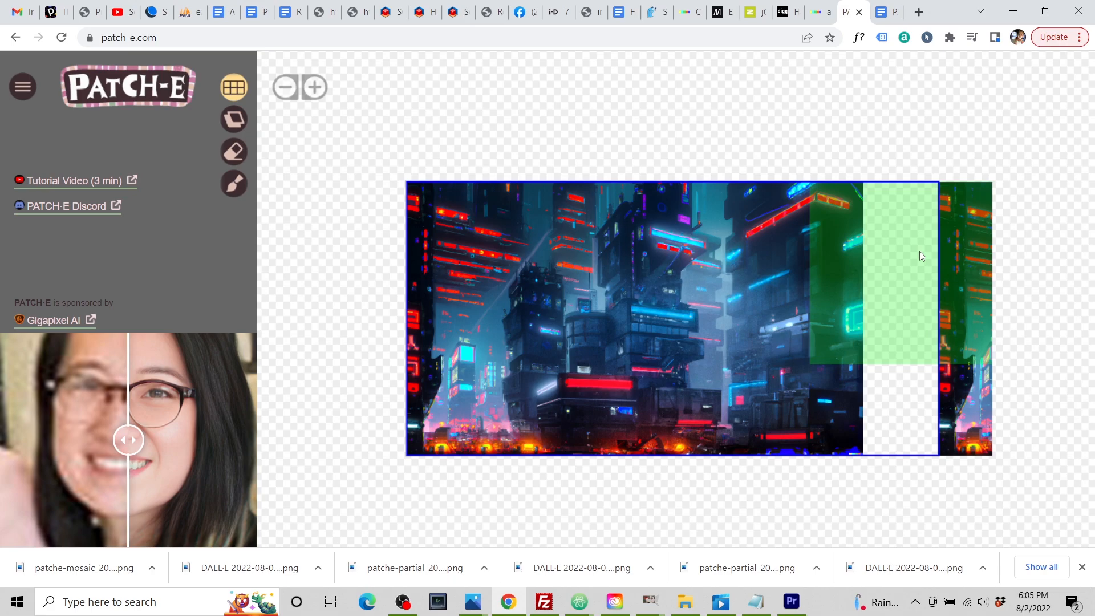
# Download the seam tile's partial, generate a DALL·E completion, and upload it into the column
pyautogui.rightClick(921, 255)
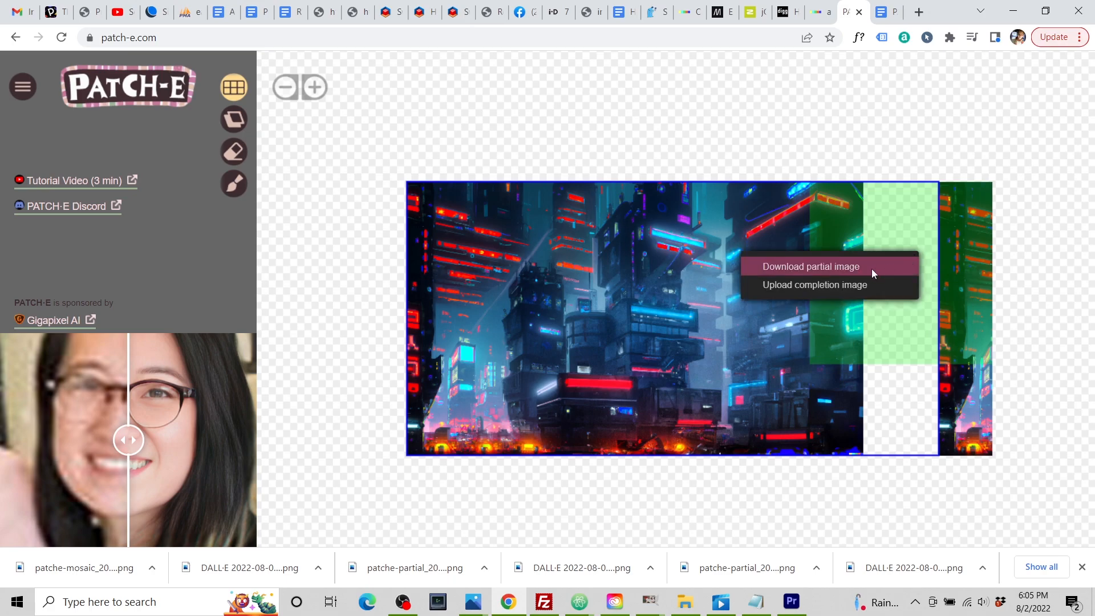
pyautogui.click(812, 12)
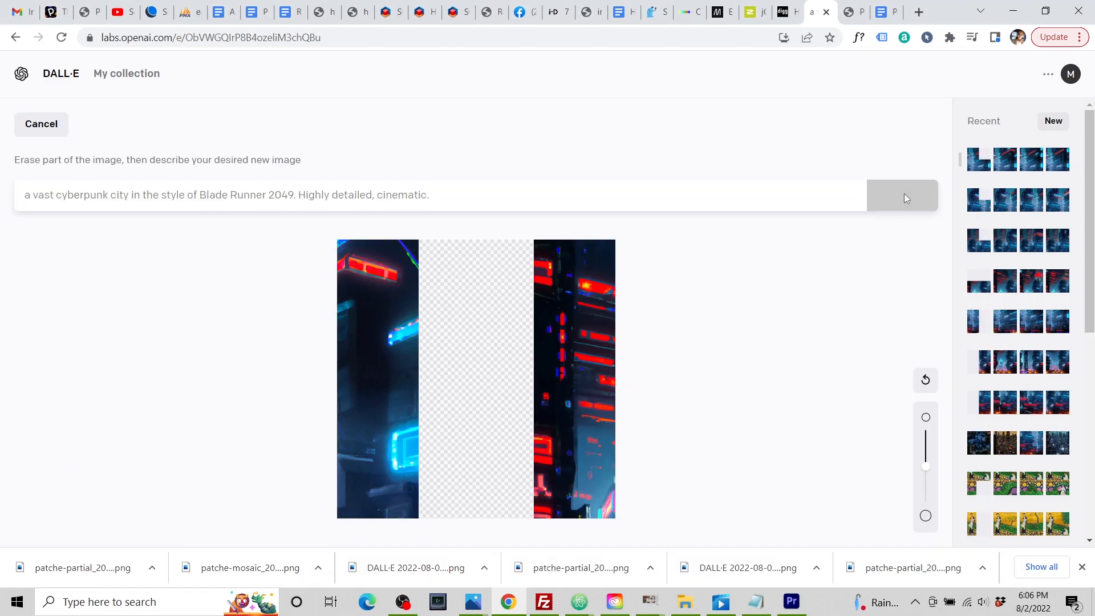
pyautogui.click(902, 195)
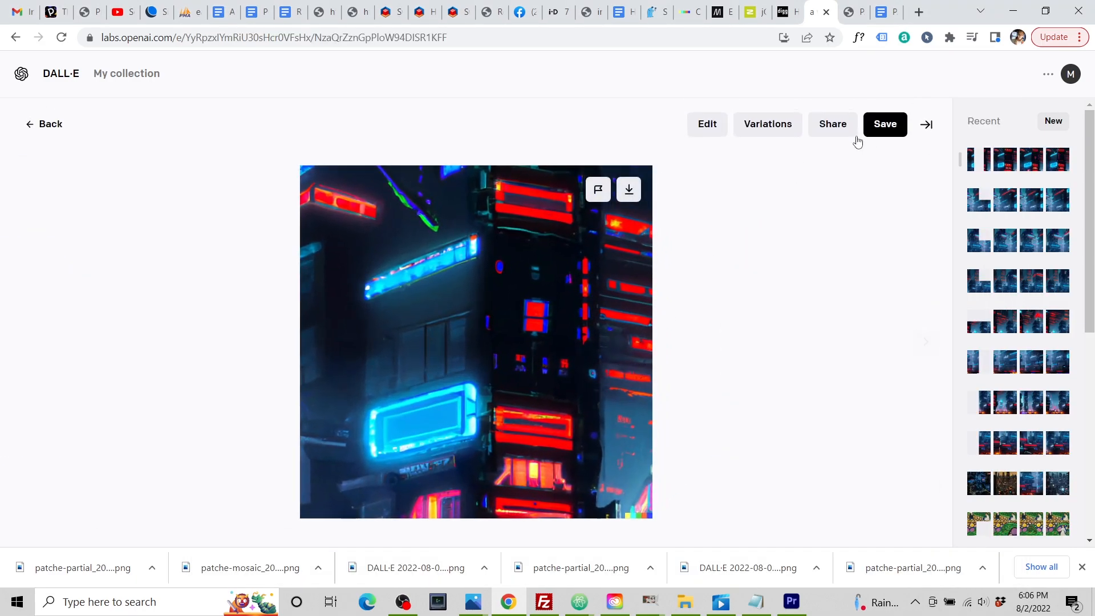
pyautogui.click(819, 12)
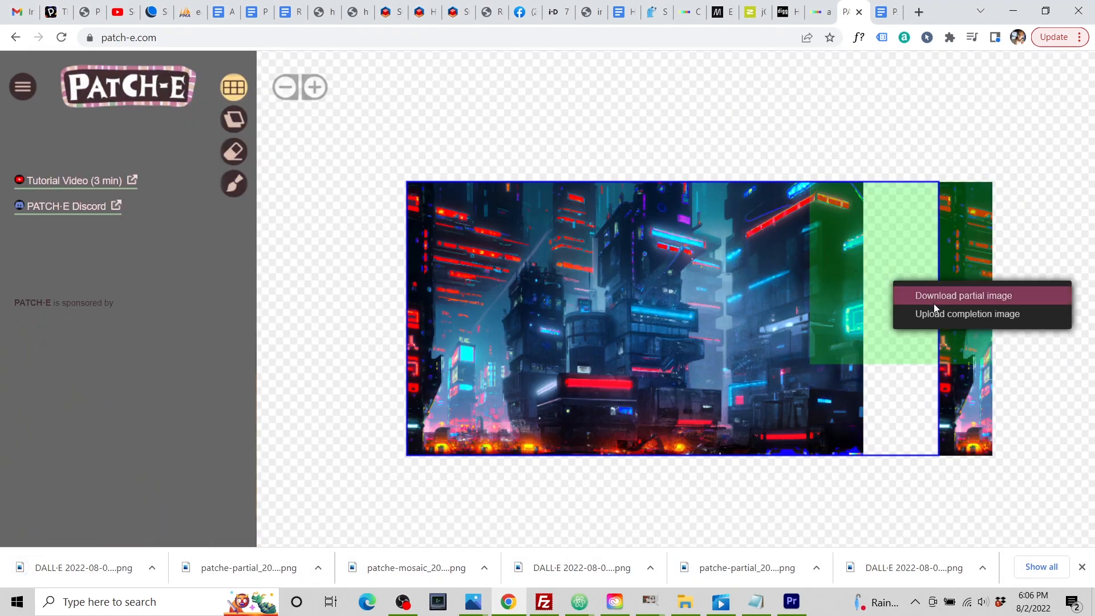
pyautogui.click(968, 314)
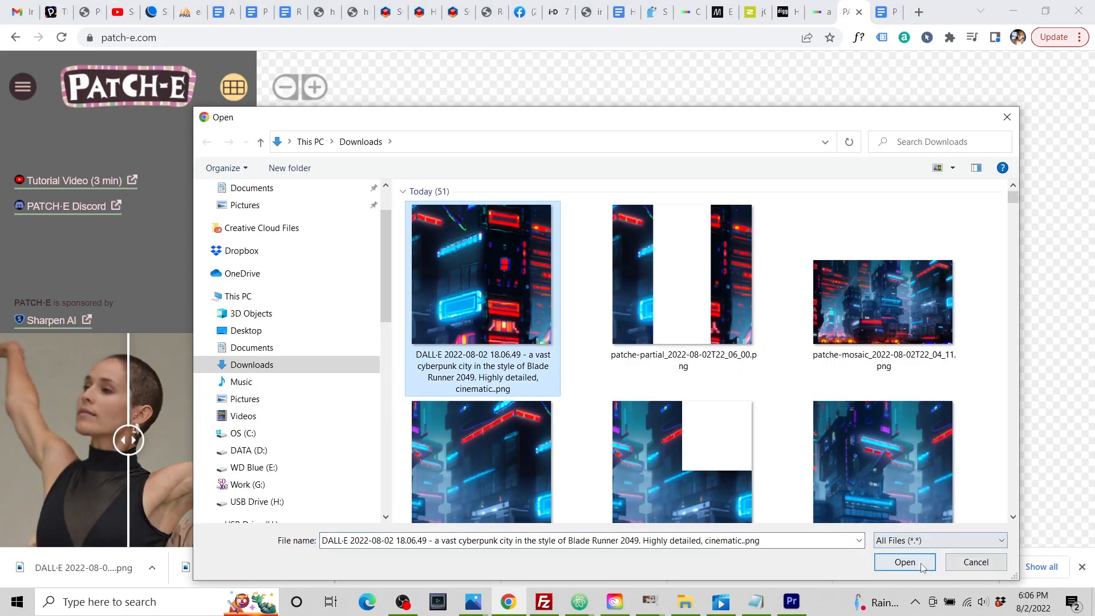
pyautogui.click(903, 562)
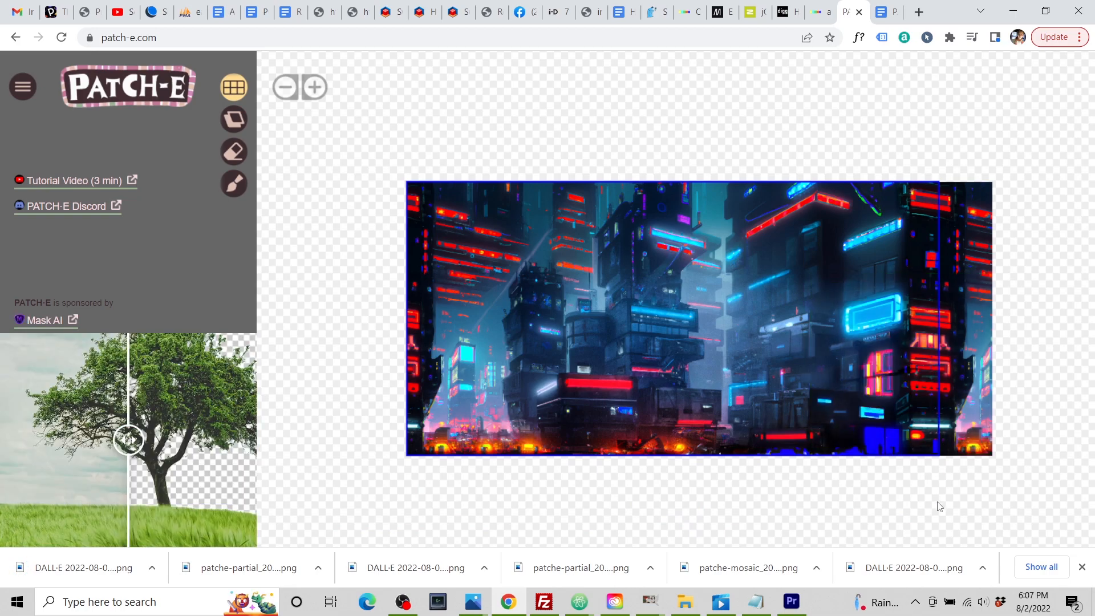
# Save the seamlessly wrapping cityscape with Download image! from the main menu
pyautogui.moveTo(699, 318); pyautogui.dragTo(672, 311)
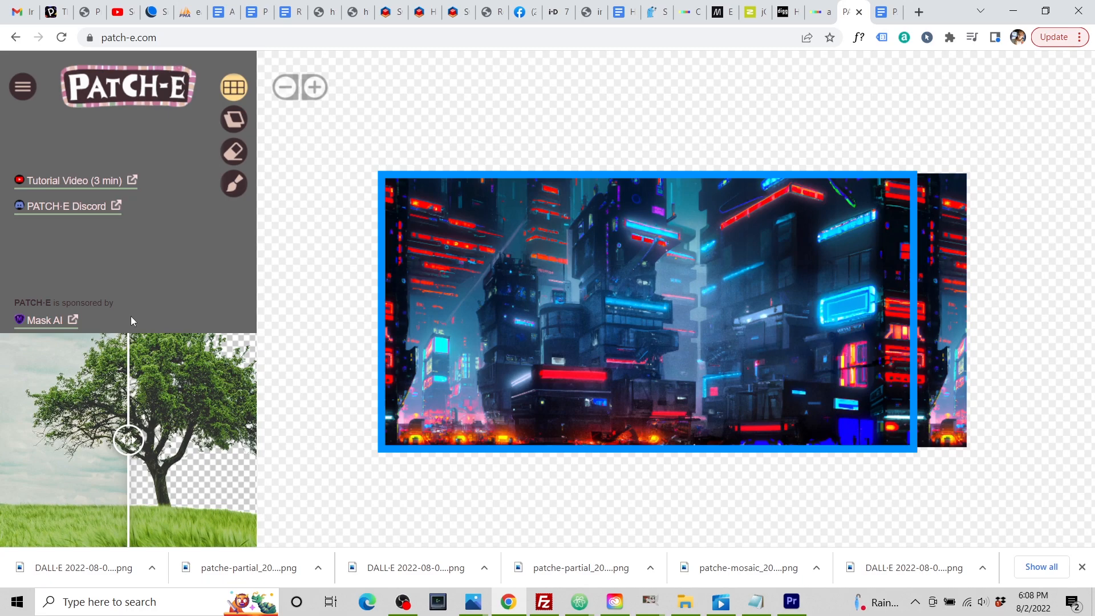
pyautogui.click(22, 87)
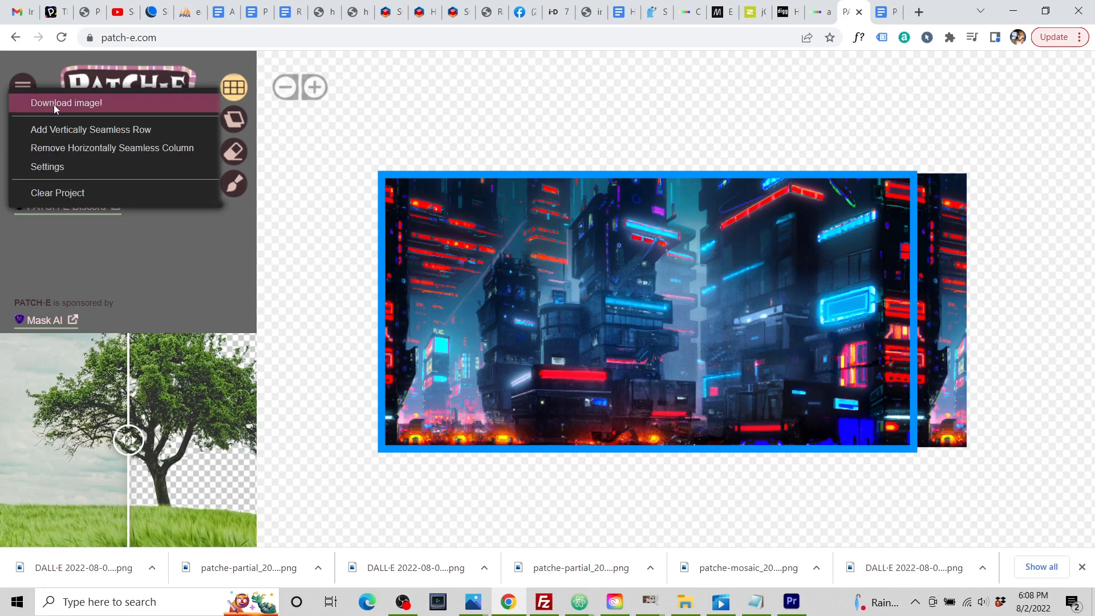
pyautogui.click(22, 86)
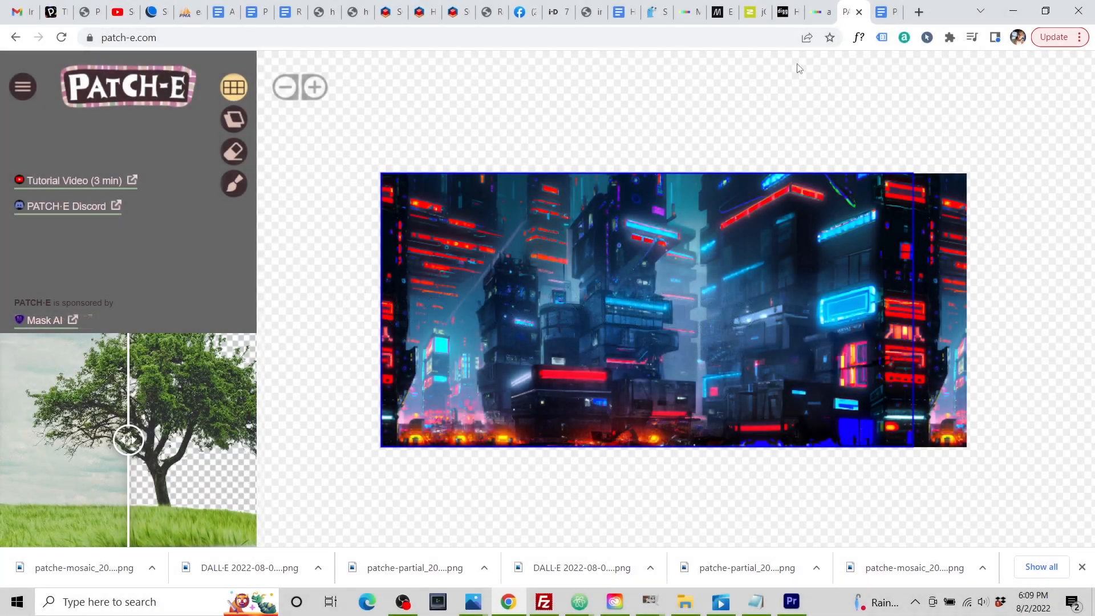
pyautogui.click(22, 86)
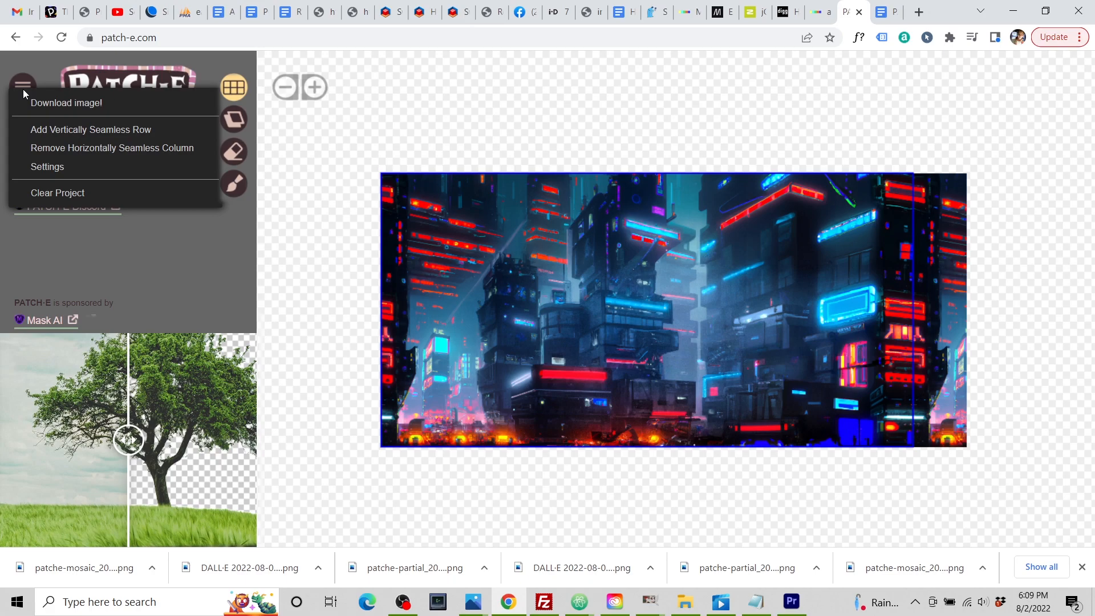
# Choose Clear Project from the menu and confirm with OK
pyautogui.click(57, 193)
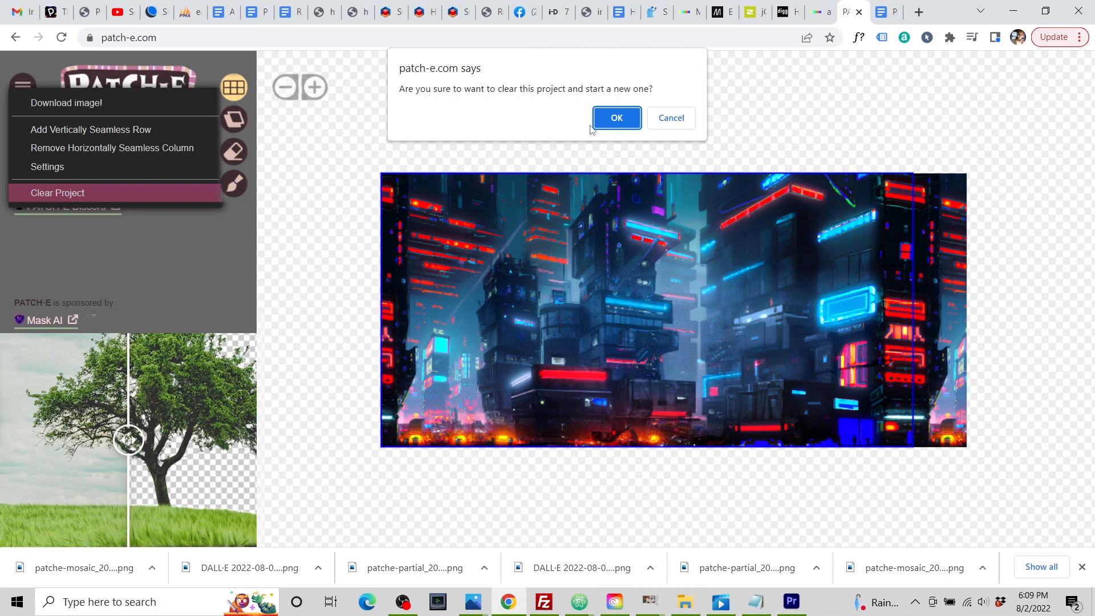
pyautogui.click(615, 117)
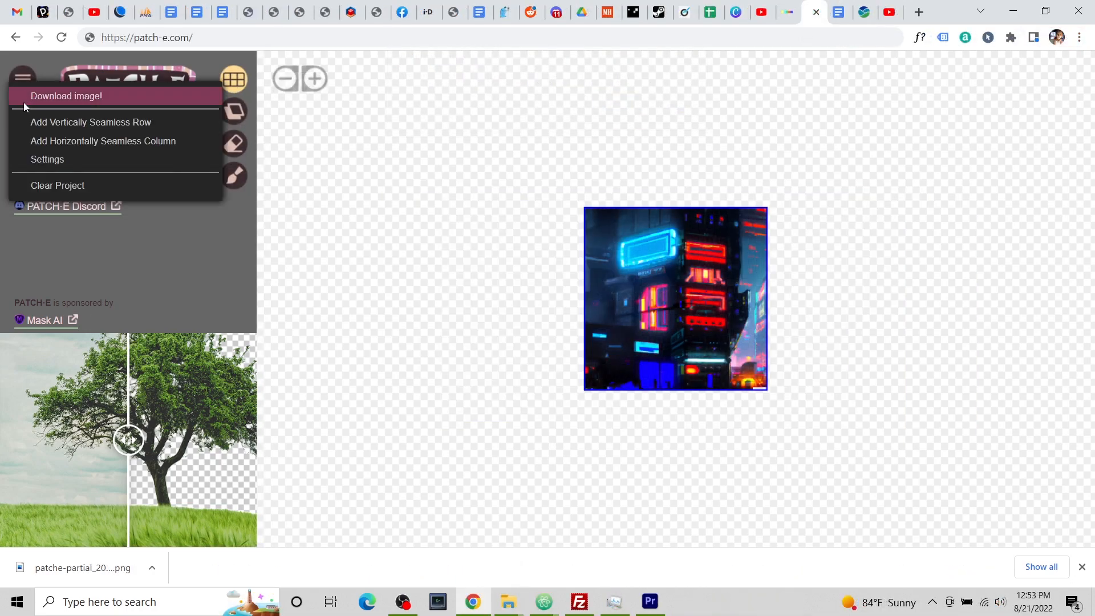
# In Settings, set Overlap X 256, Overlap Y 600 and saturation cap 0.7
pyautogui.click(47, 160)
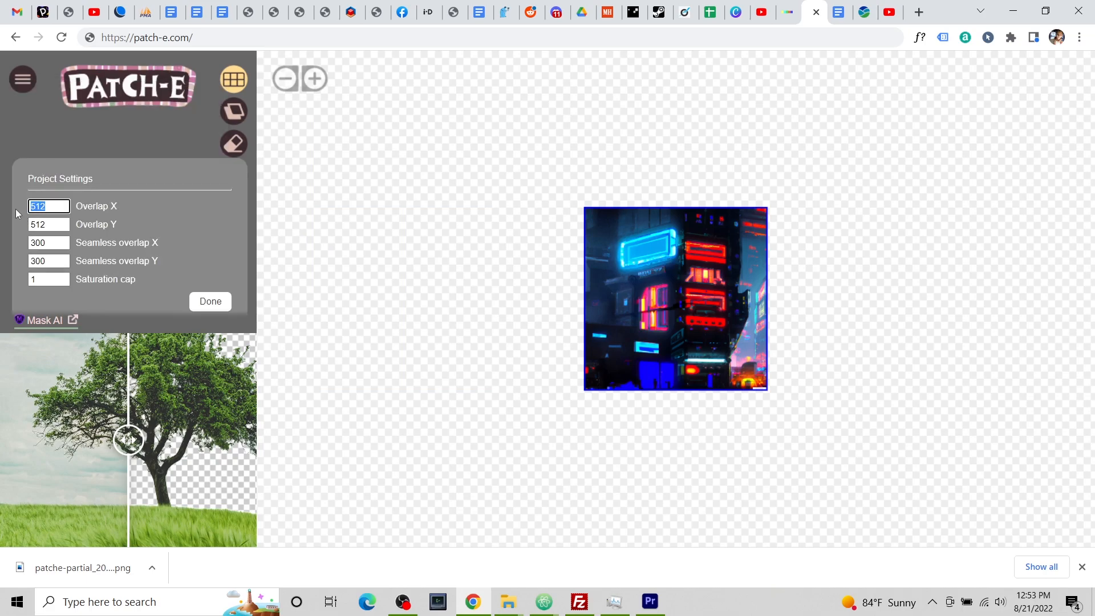
pyautogui.write('256')
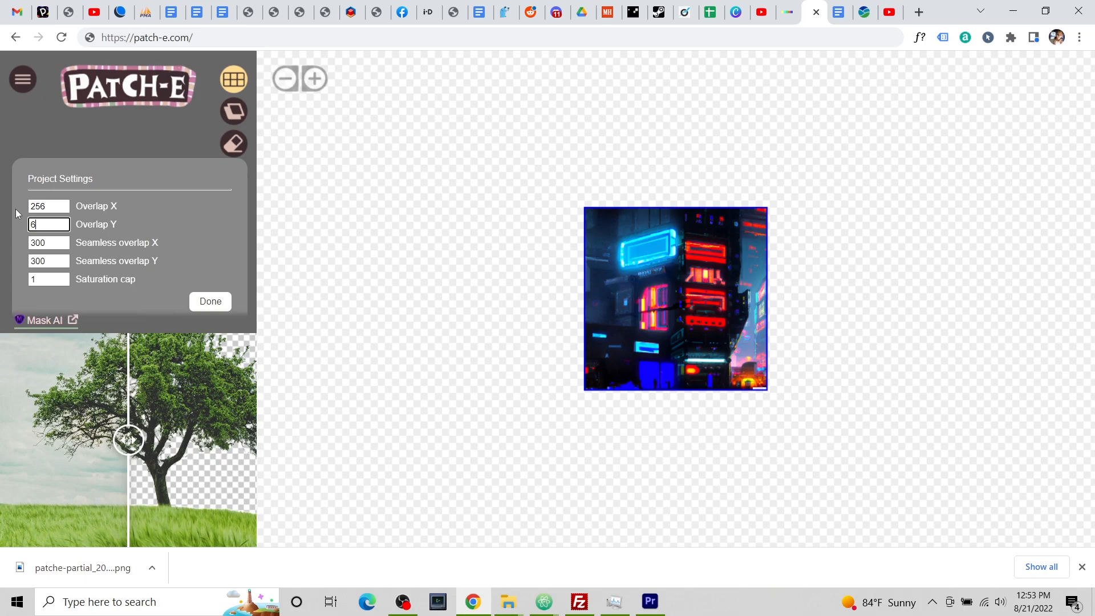
pyautogui.write('00')
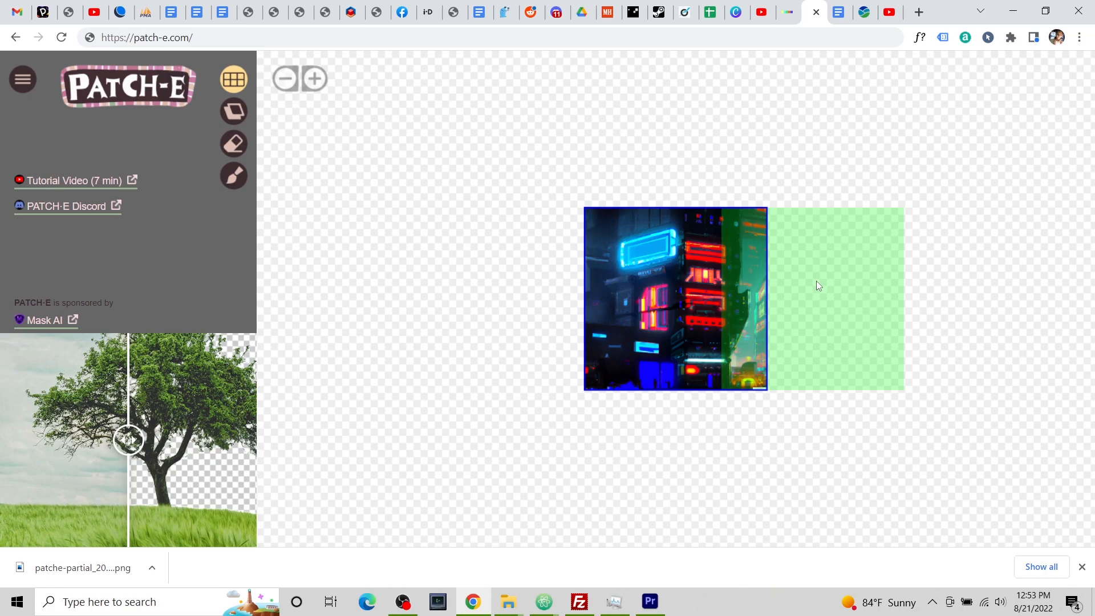
pyautogui.click(23, 79)
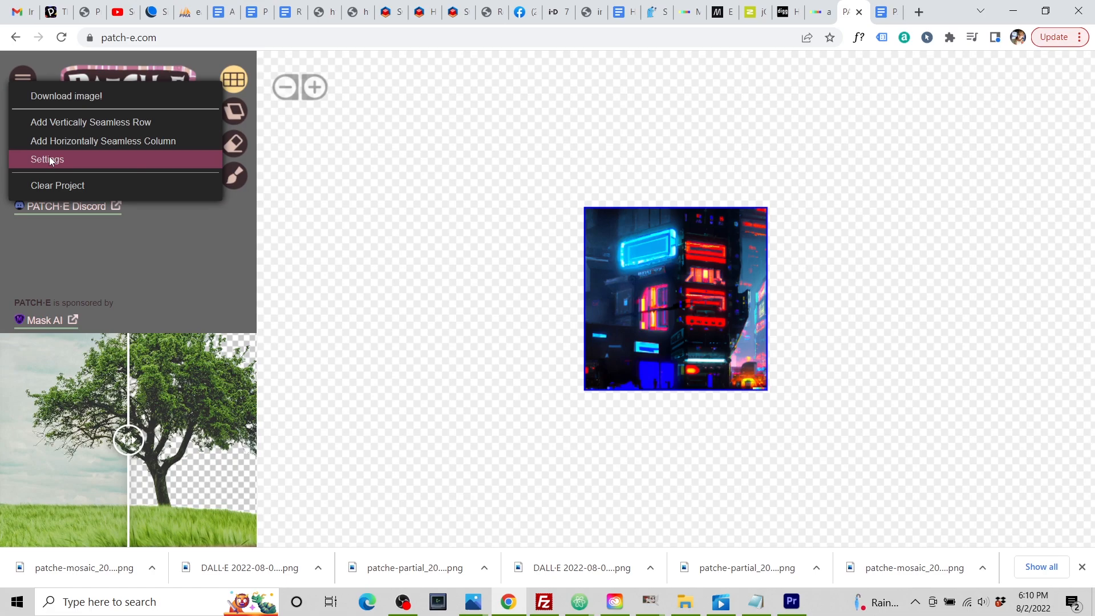
pyautogui.click(46, 159)
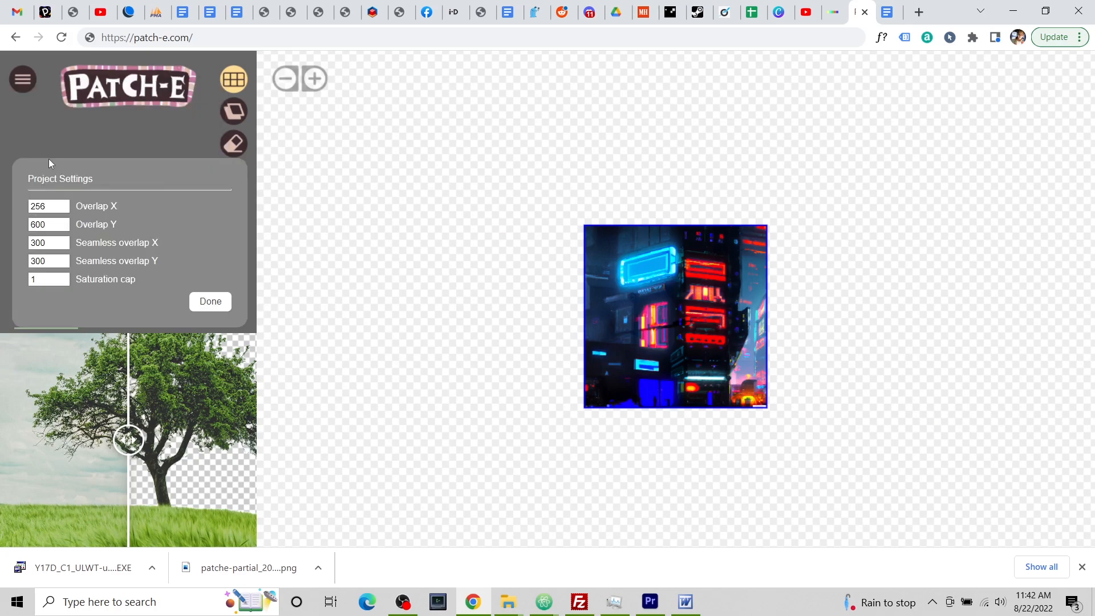
pyautogui.moveTo(93, 290)
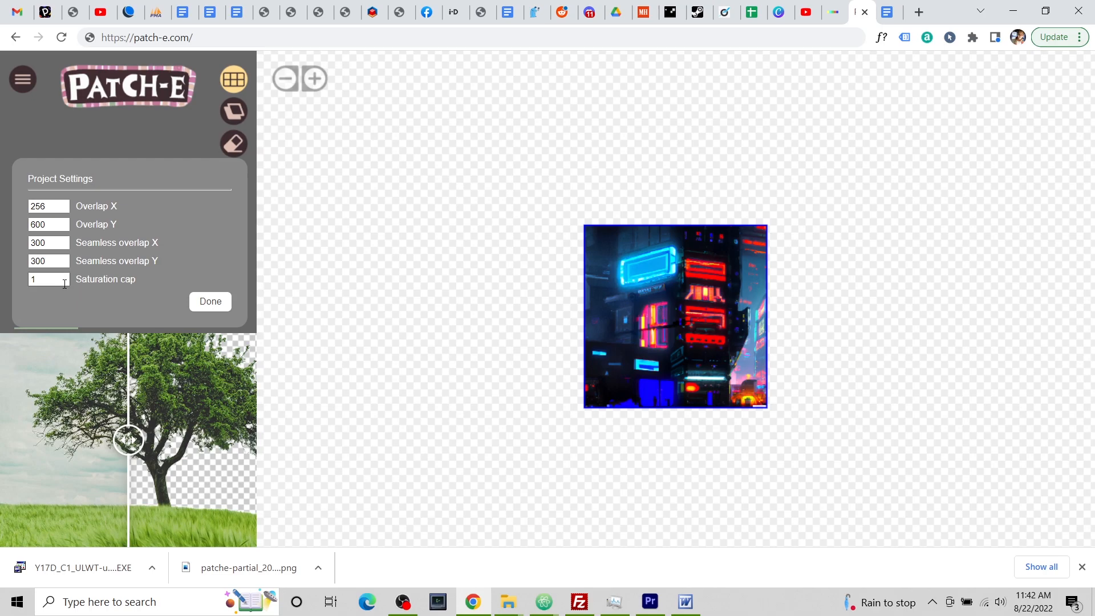
pyautogui.write('0')
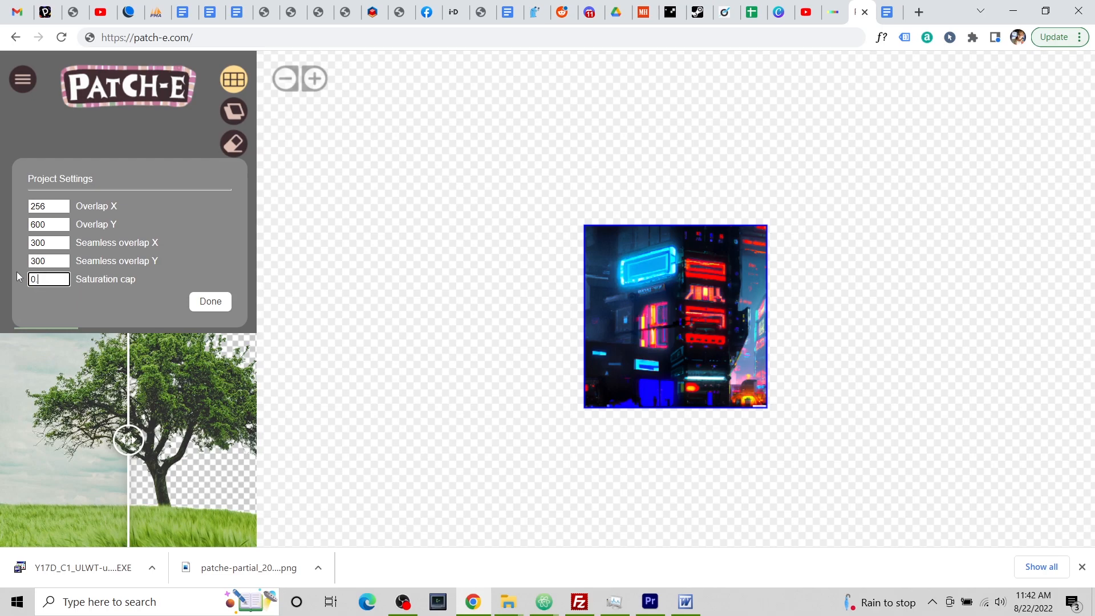
pyautogui.write('0.7')
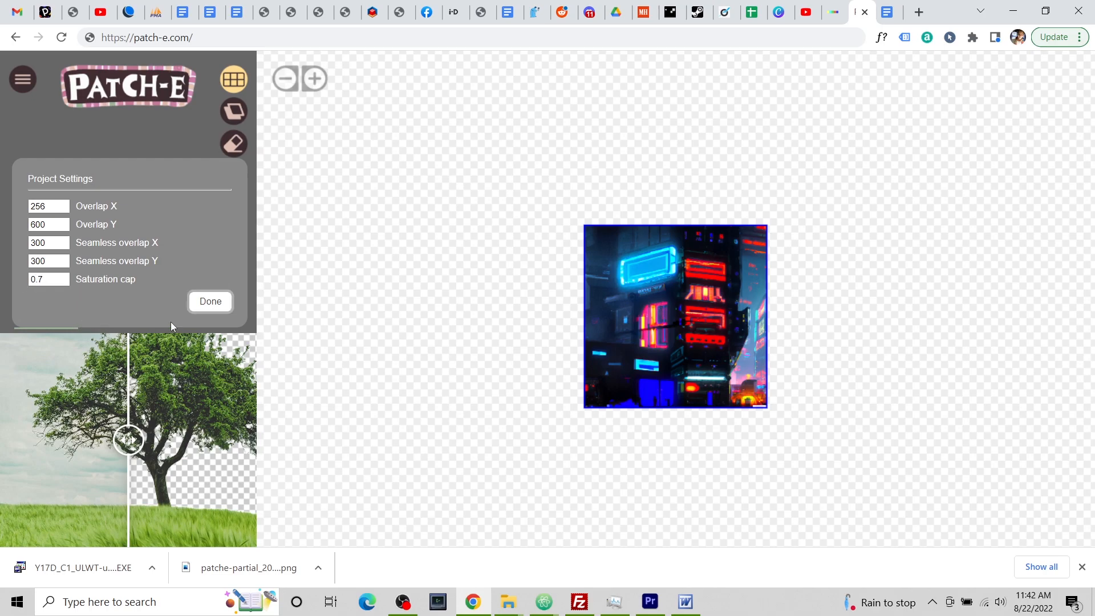
pyautogui.click(209, 301)
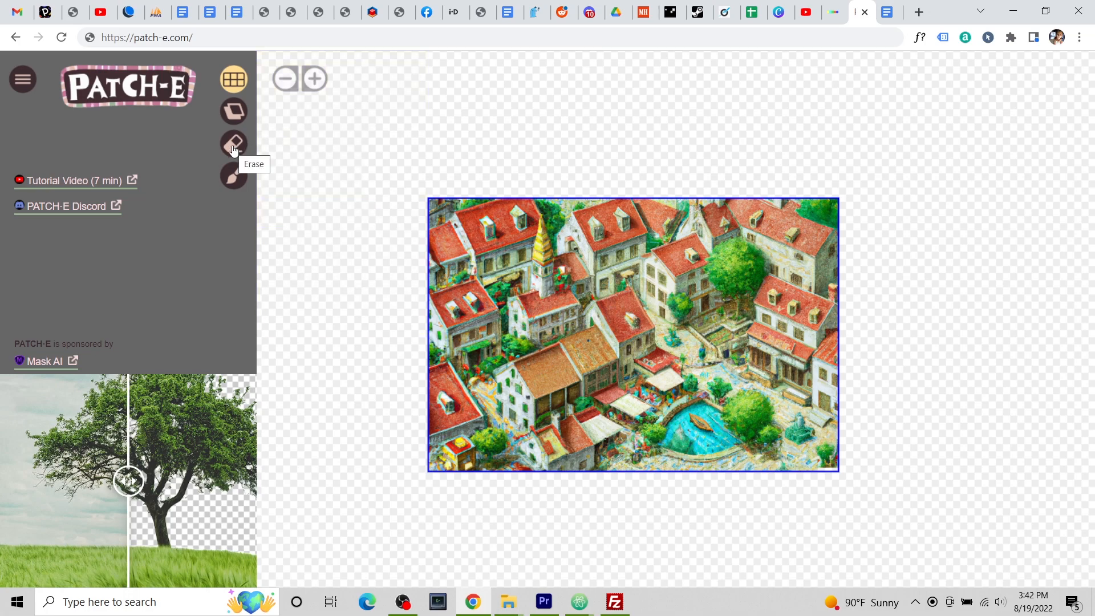
# Erase the village's lower-right area with an enlarged brush, then restore a small patch
pyautogui.click(234, 143)
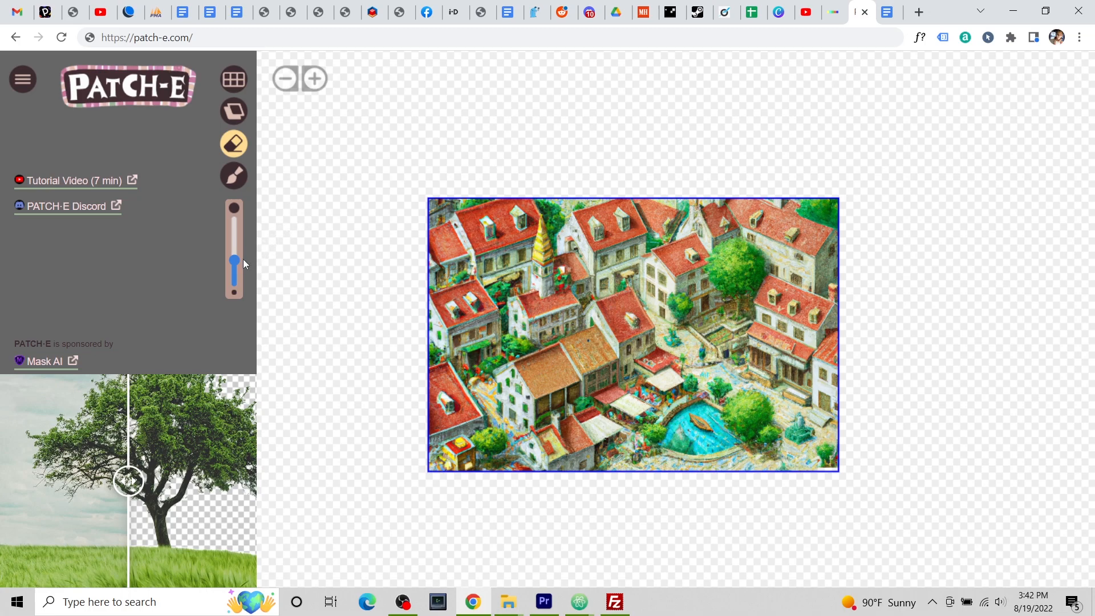
pyautogui.moveTo(233, 262); pyautogui.dragTo(234, 222)
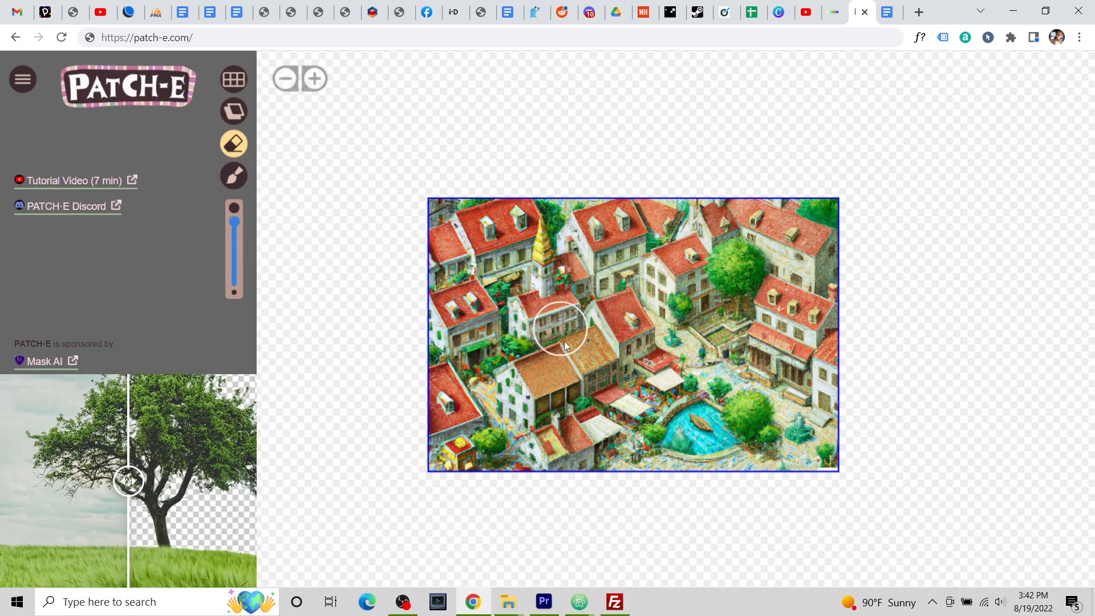
pyautogui.moveTo(559, 329); pyautogui.dragTo(635, 461)
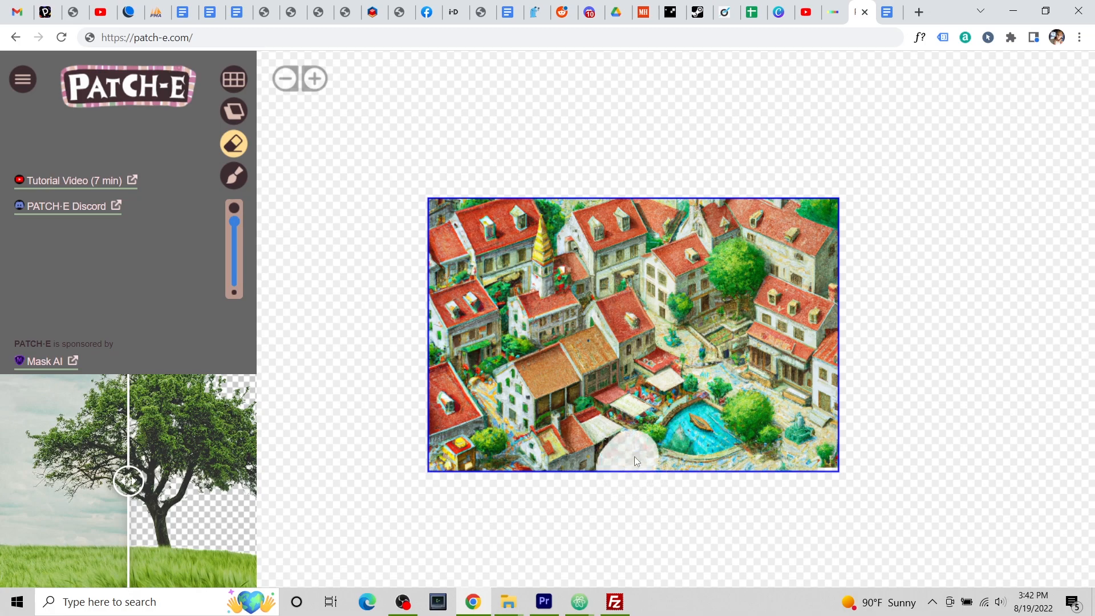
pyautogui.moveTo(636, 461); pyautogui.dragTo(689, 377)
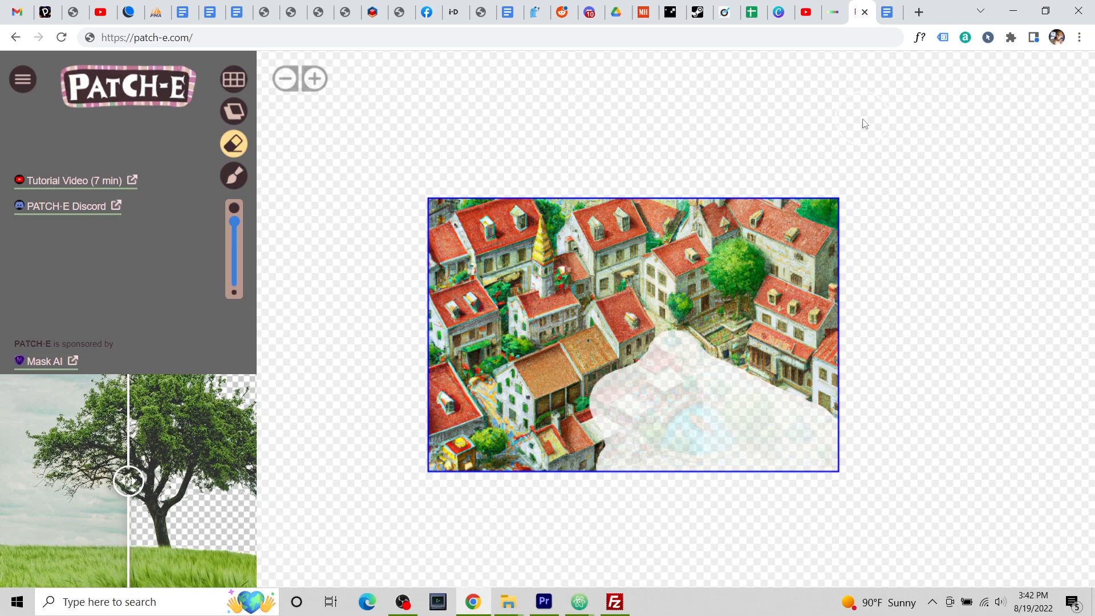
pyautogui.moveTo(233, 175)
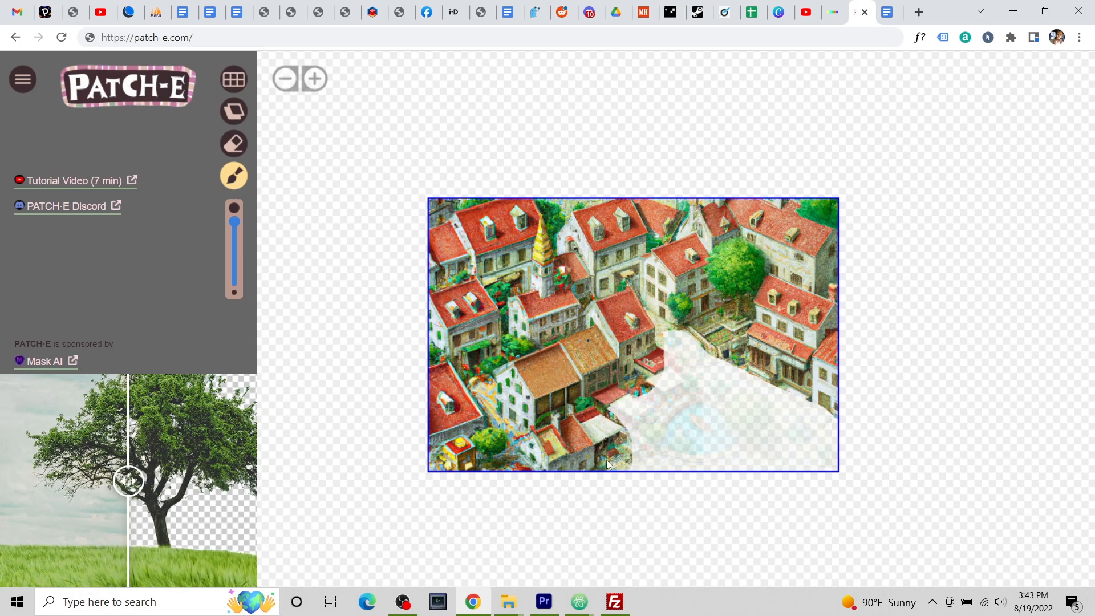
pyautogui.click(233, 112)
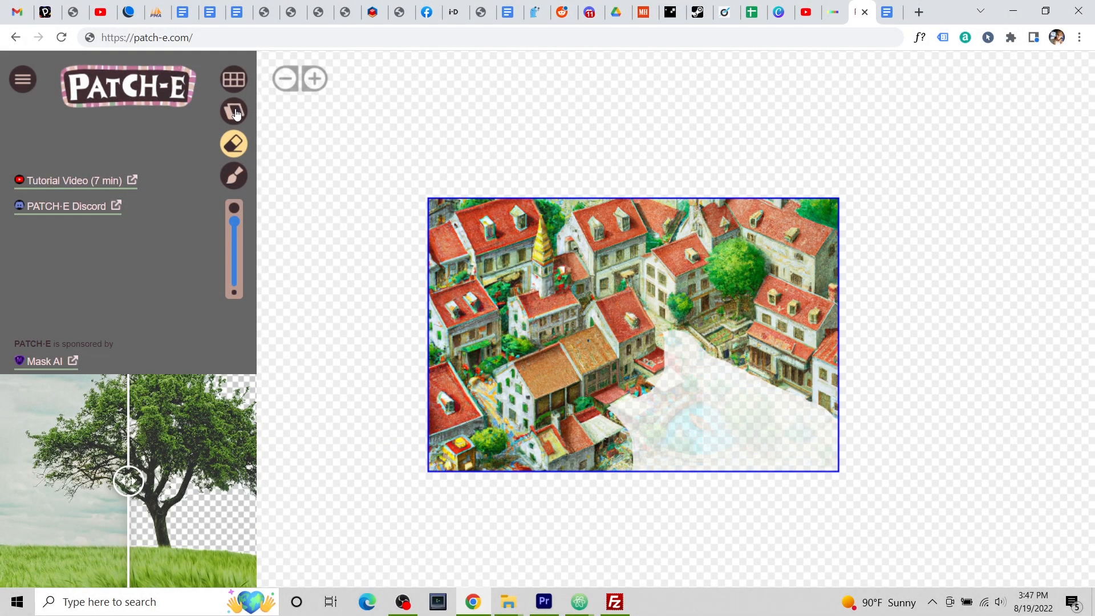
pyautogui.moveTo(234, 112)
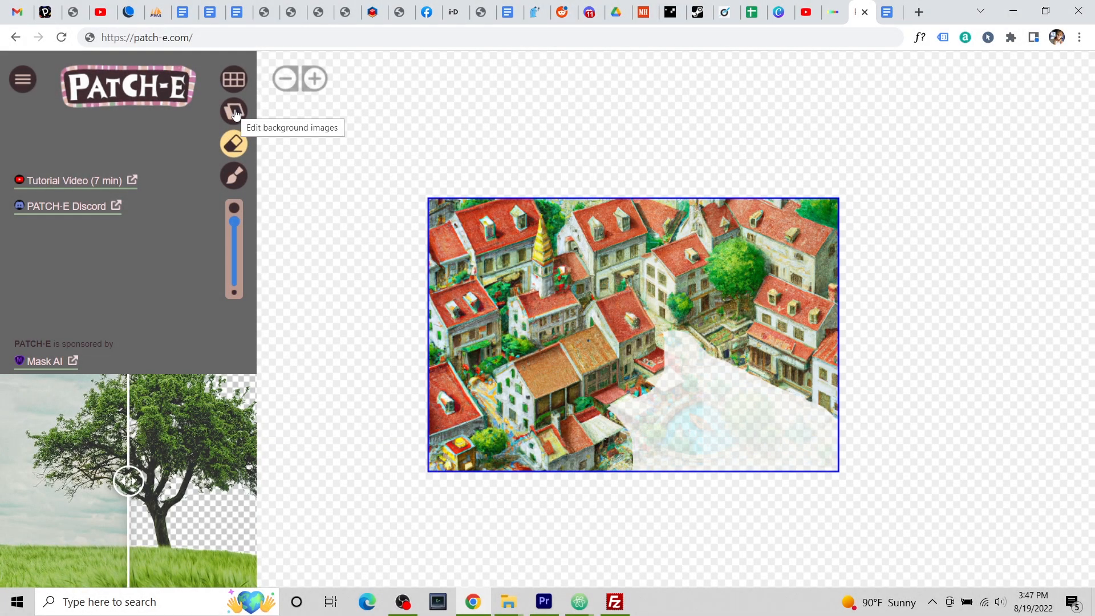
# Load the temple picture from Downloads as a background image
pyautogui.click(234, 110)
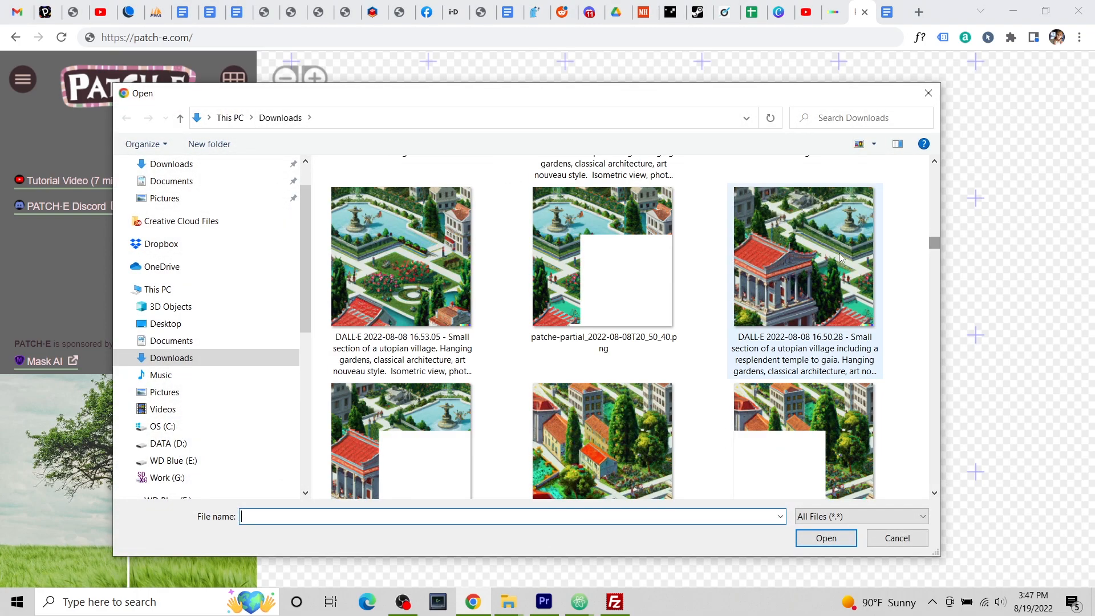
pyautogui.click(803, 256)
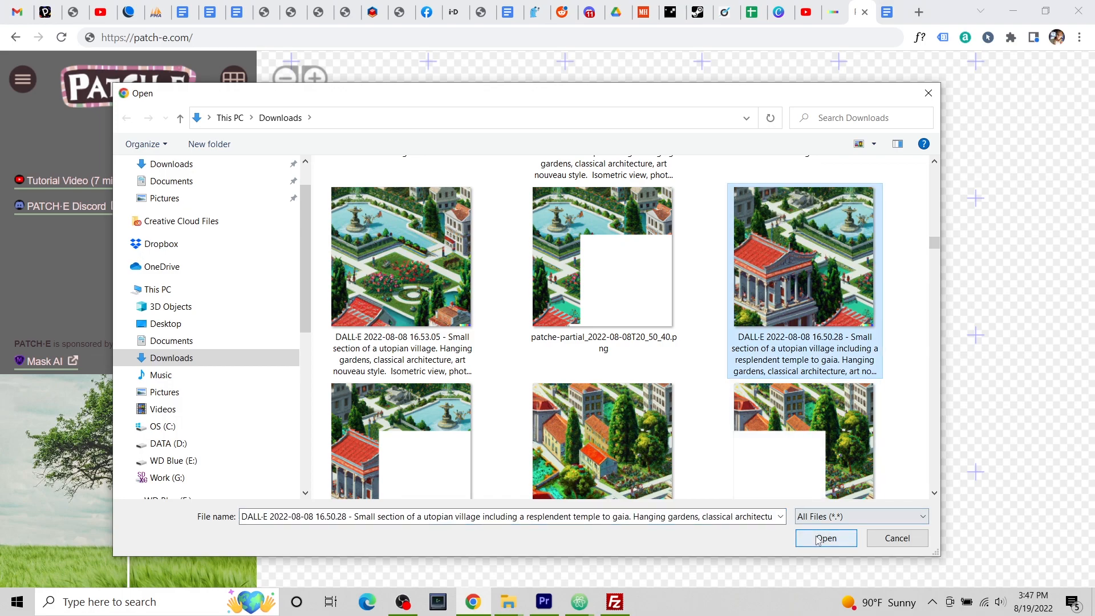
pyautogui.click(825, 538)
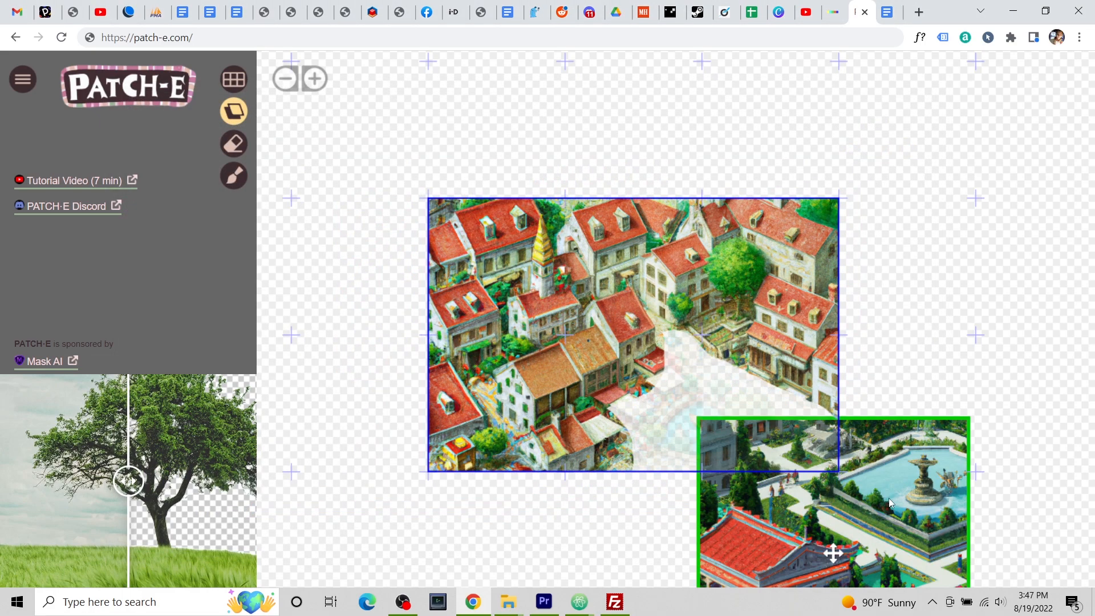
# Shrink and mirror the temple picture, place it under the erased corner, and resize the left background picture
pyautogui.moveTo(834, 553); pyautogui.dragTo(874, 369)
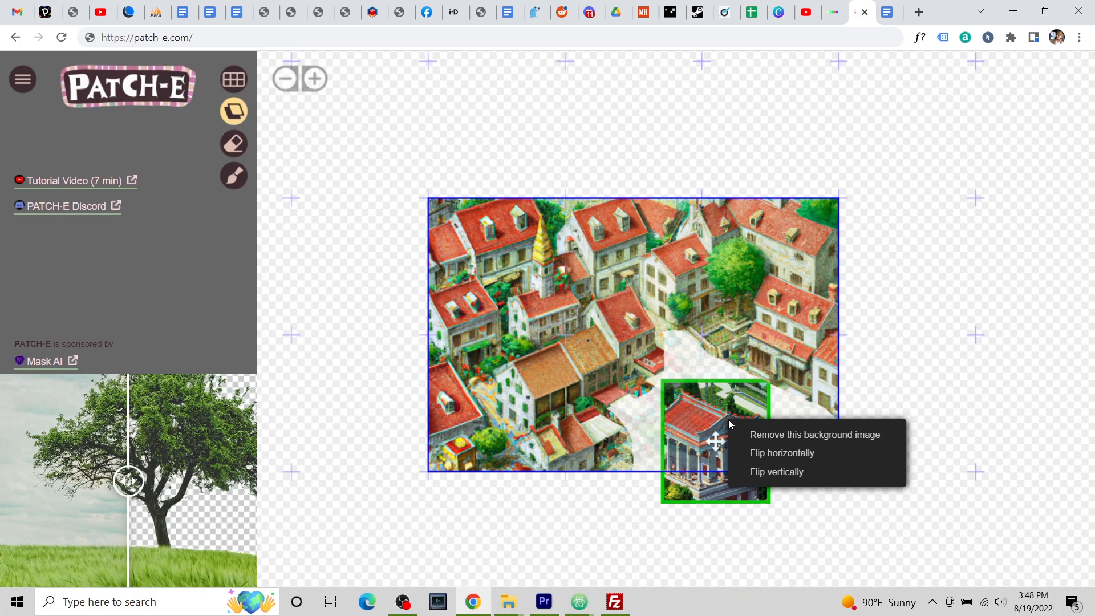
pyautogui.click(775, 472)
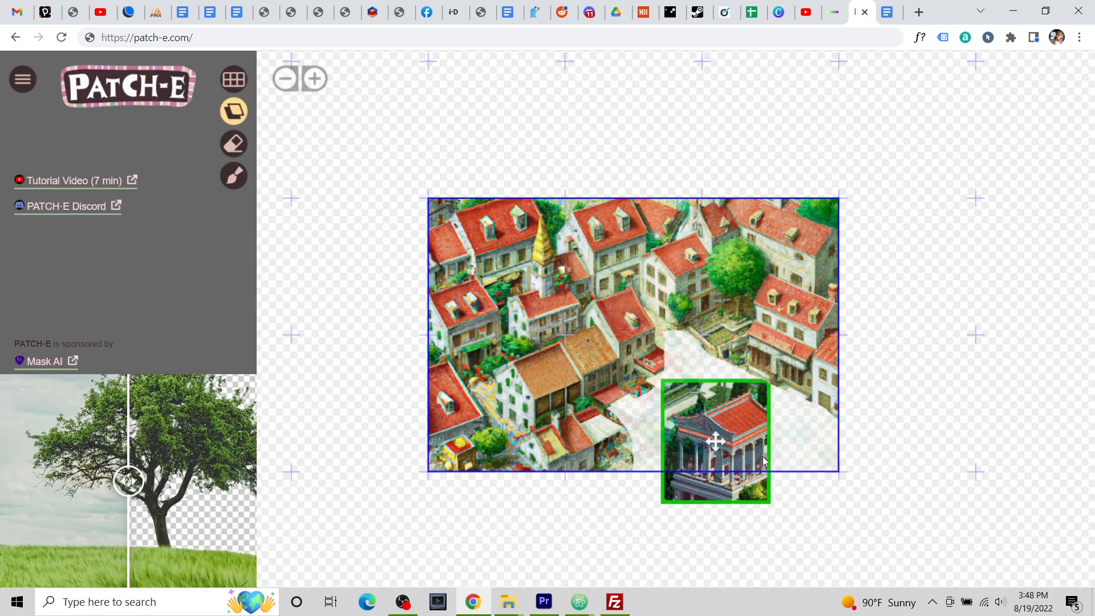
pyautogui.moveTo(714, 439); pyautogui.dragTo(738, 452)
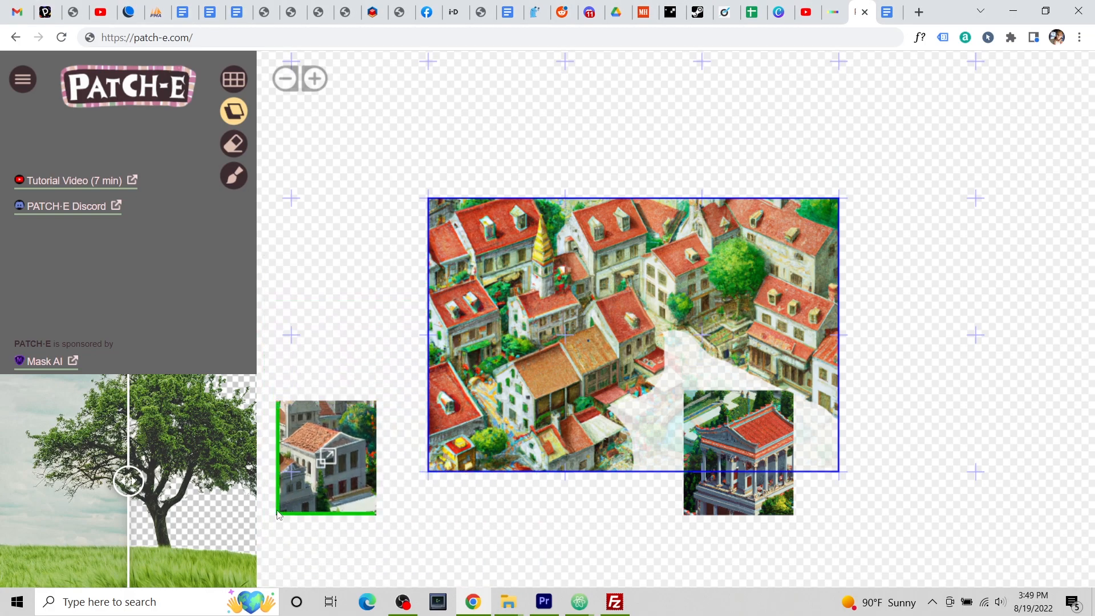
pyautogui.moveTo(324, 457); pyautogui.dragTo(856, 475)
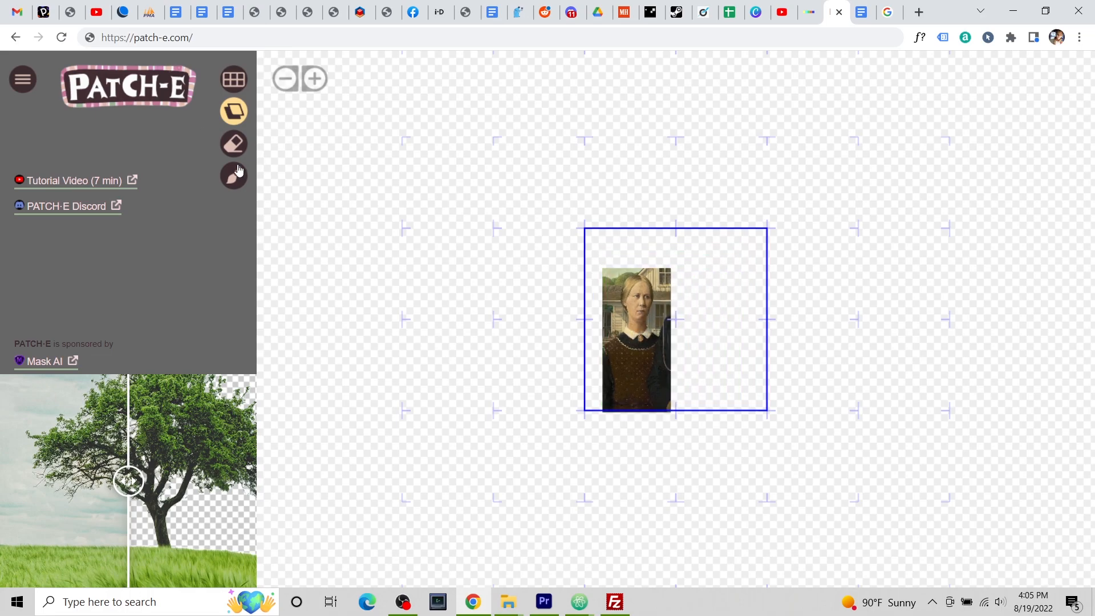
# Upload the downloaded patche-partial PNG of the woman cut-out into DALL·E
pyautogui.click(234, 143)
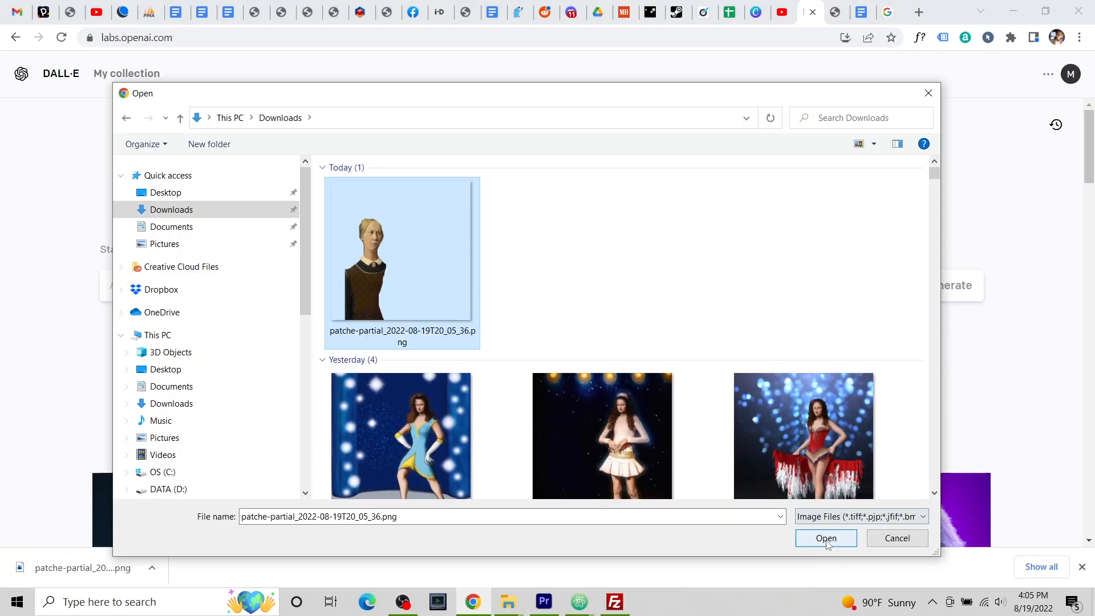
pyautogui.click(826, 538)
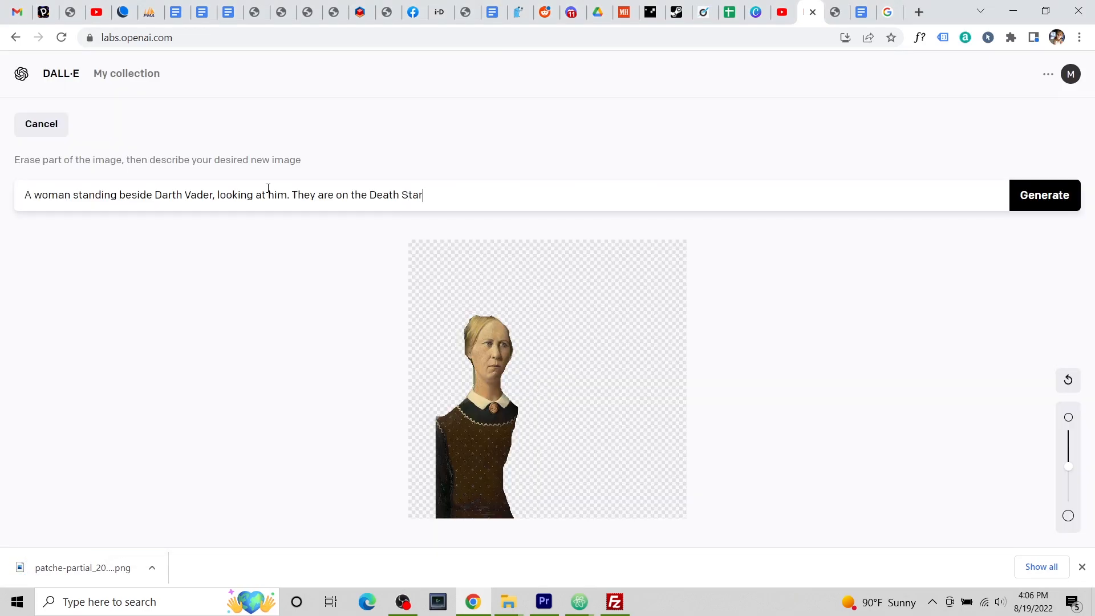
pyautogui.click(1044, 195)
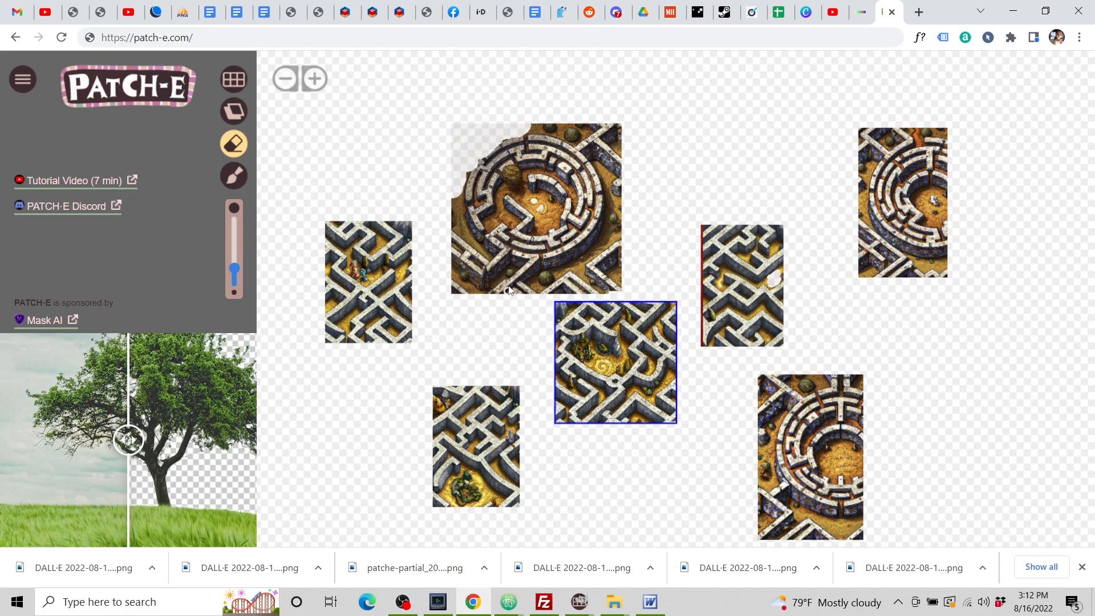
pyautogui.moveTo(209, 168)
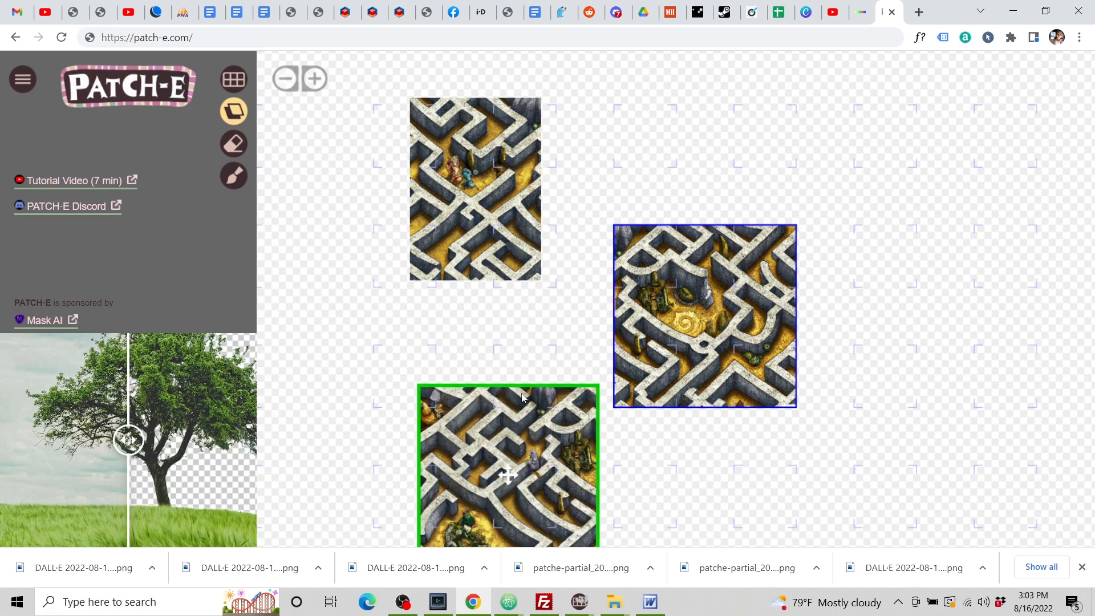
# Drag a maze piece into place, set the fill frame at the lower-right edge, and edit backgrounds
pyautogui.moveTo(508, 466); pyautogui.dragTo(817, 230)
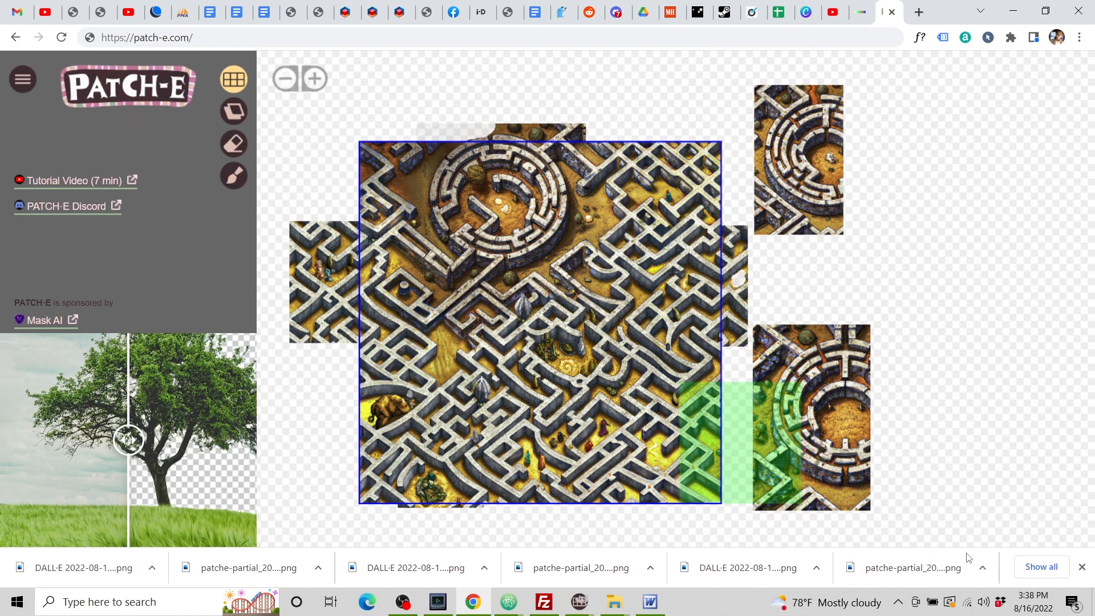
pyautogui.moveTo(811, 416); pyautogui.dragTo(747, 343)
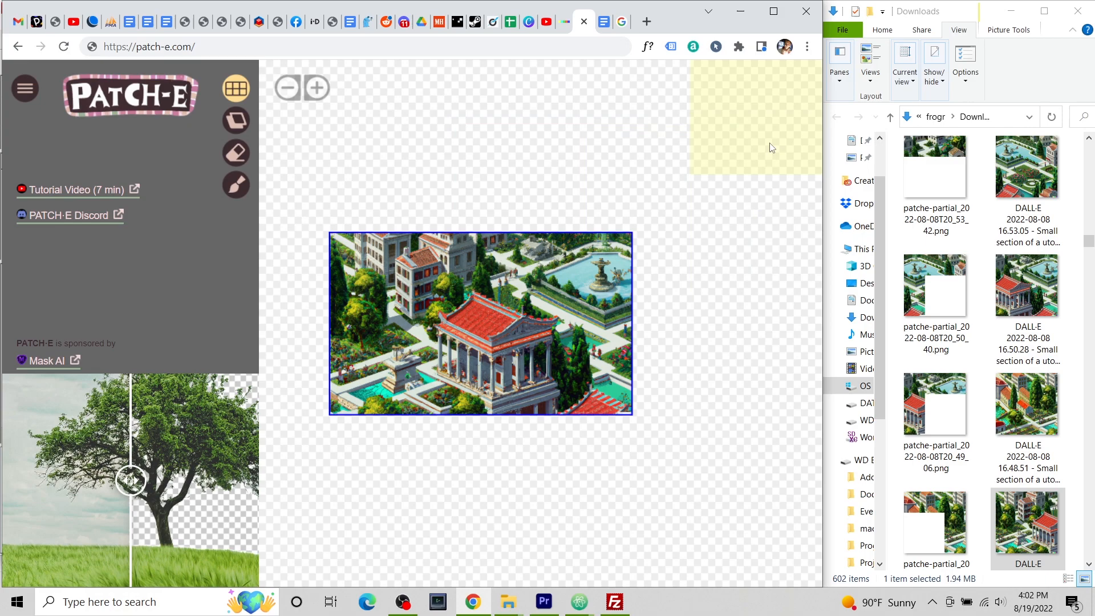
pyautogui.click(237, 121)
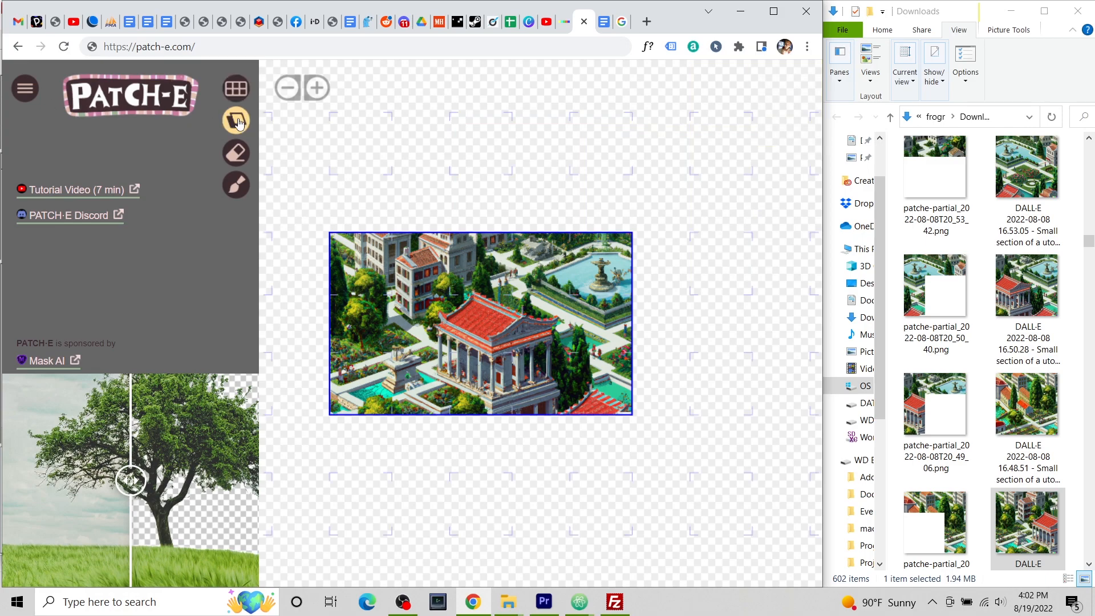